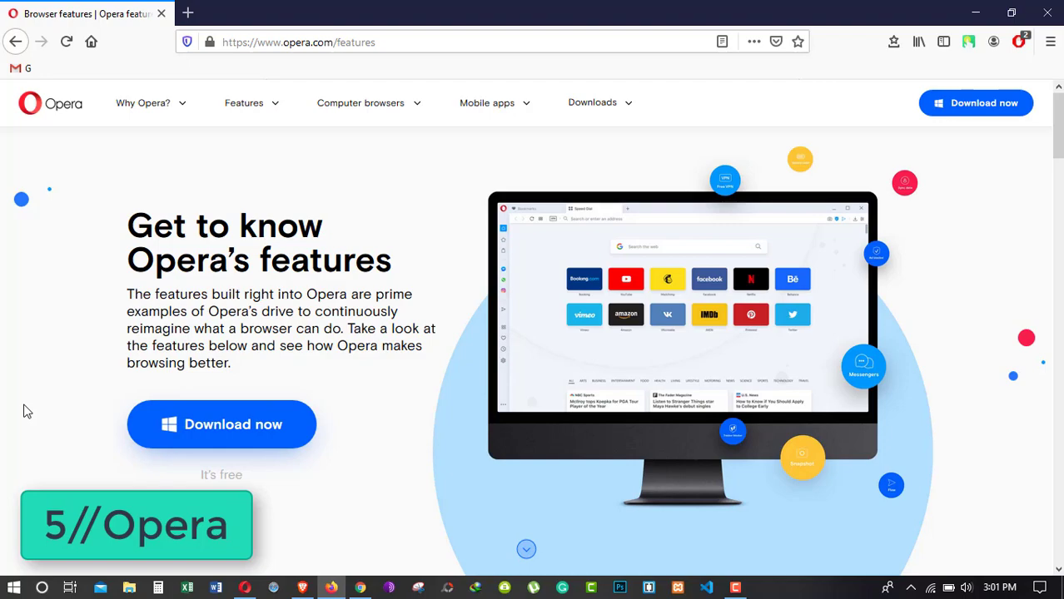
# Browse Opera's features list and view its Free VPN feature page.
pyautogui.scroll(-3)
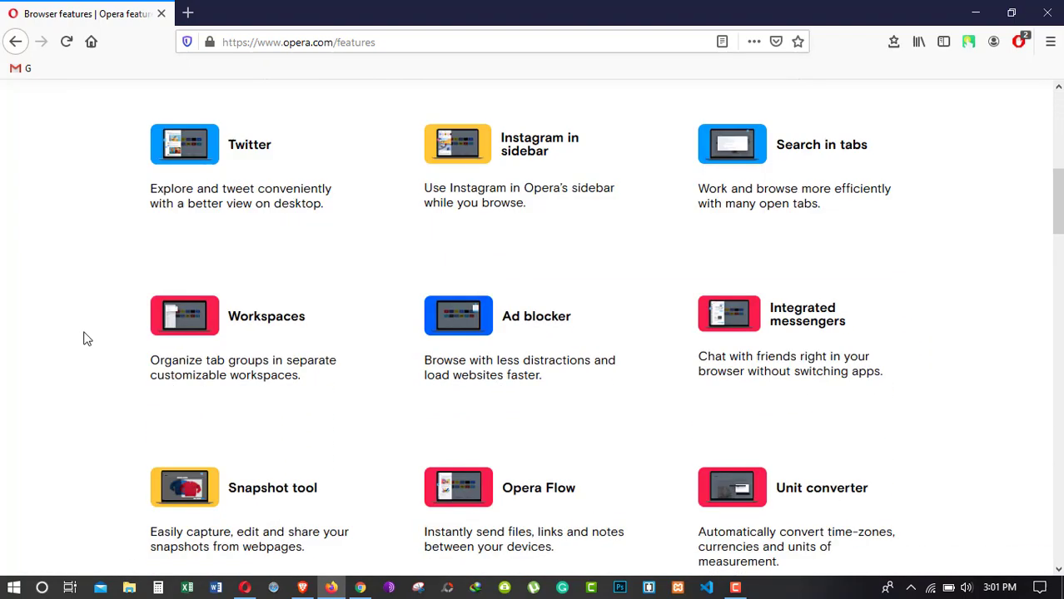
pyautogui.scroll(-3)
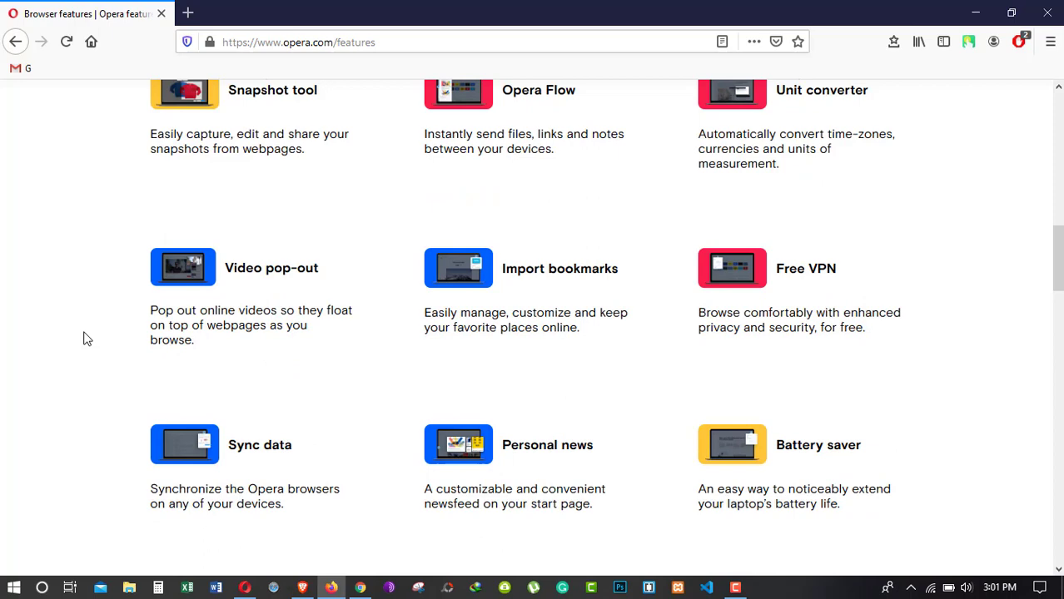
pyautogui.click(806, 268)
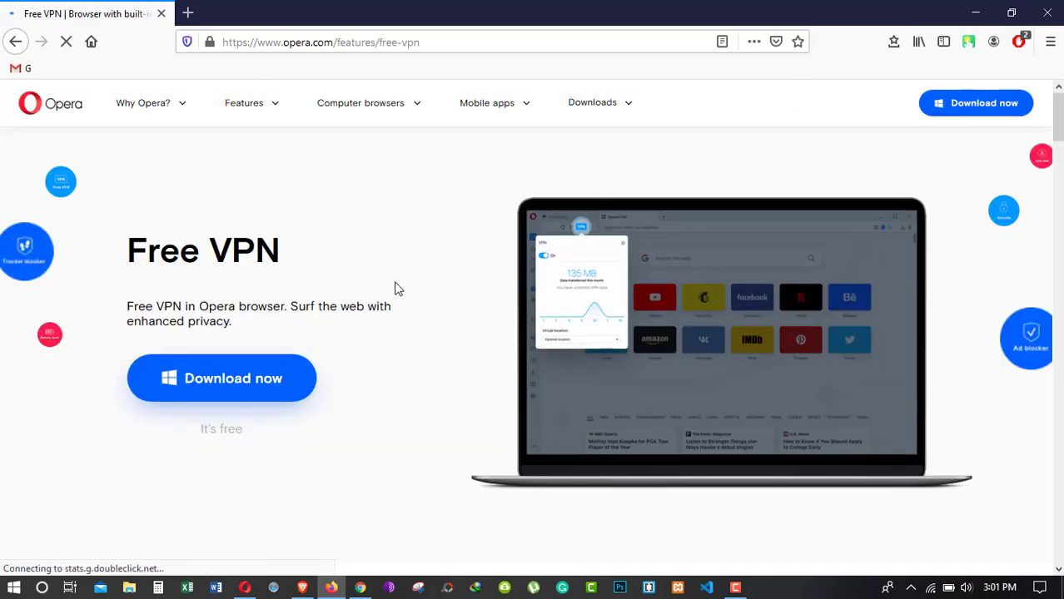
pyautogui.scroll(-3)
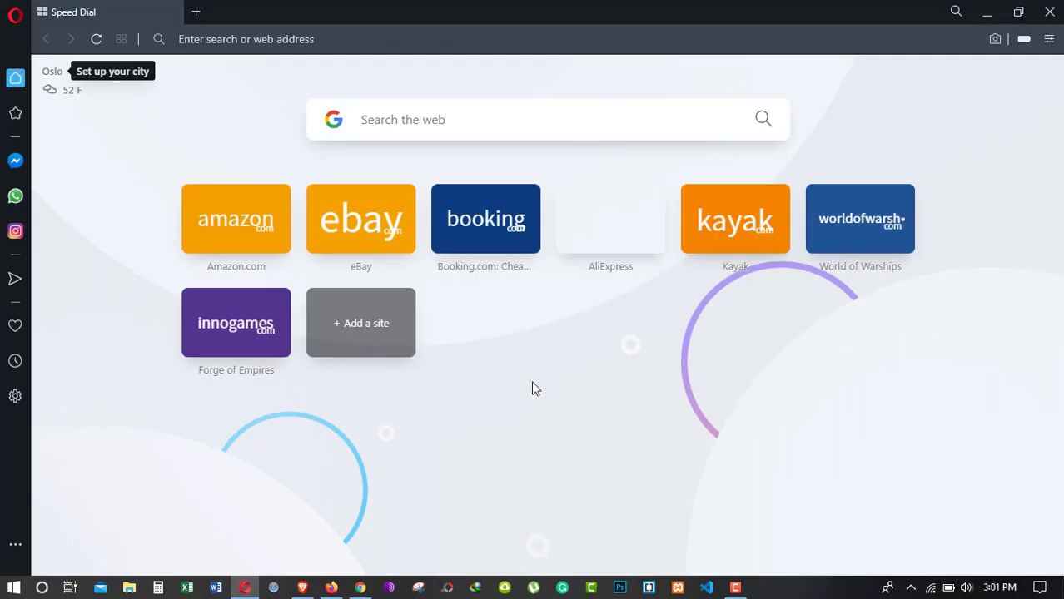
pyautogui.moveTo(15, 230)
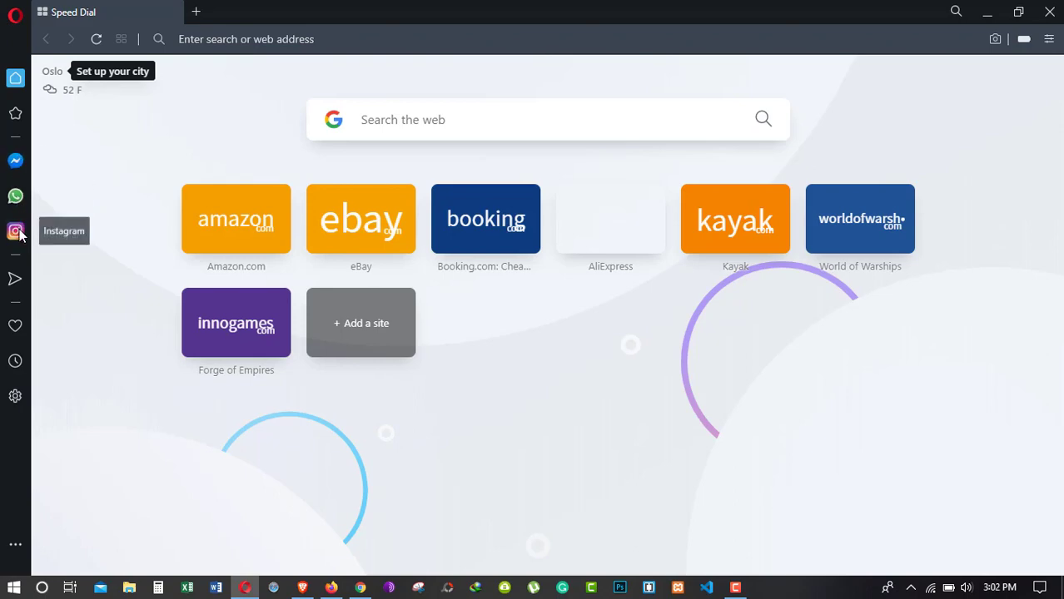
pyautogui.click(15, 197)
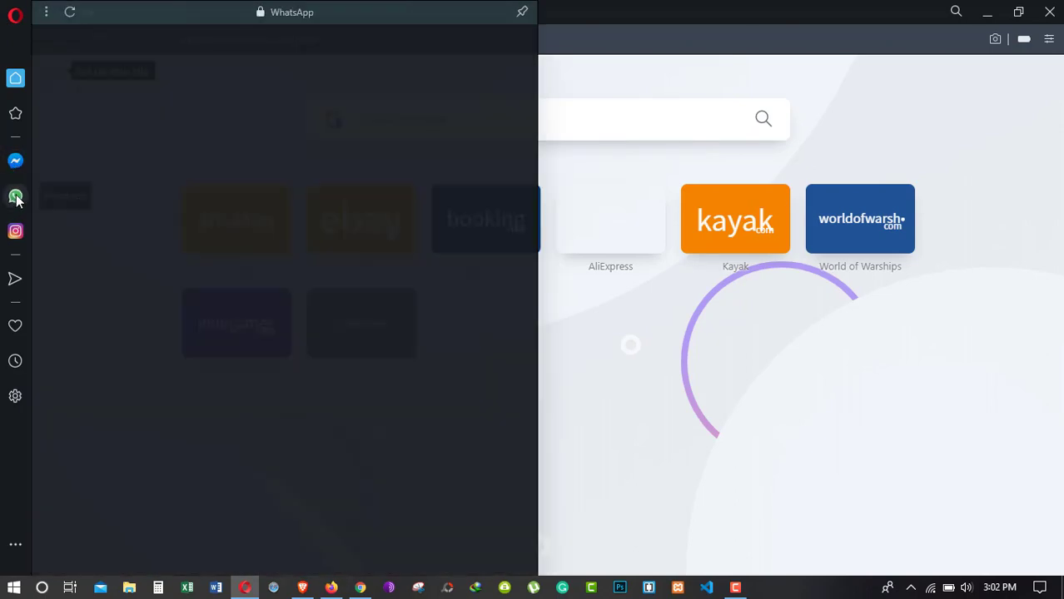
pyautogui.click(15, 230)
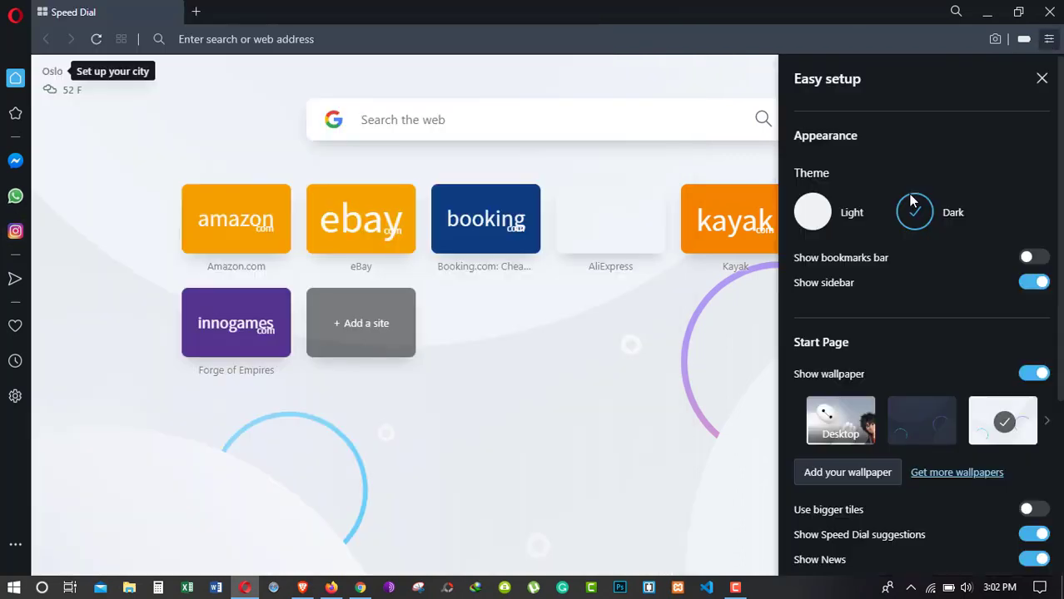
pyautogui.click(813, 211)
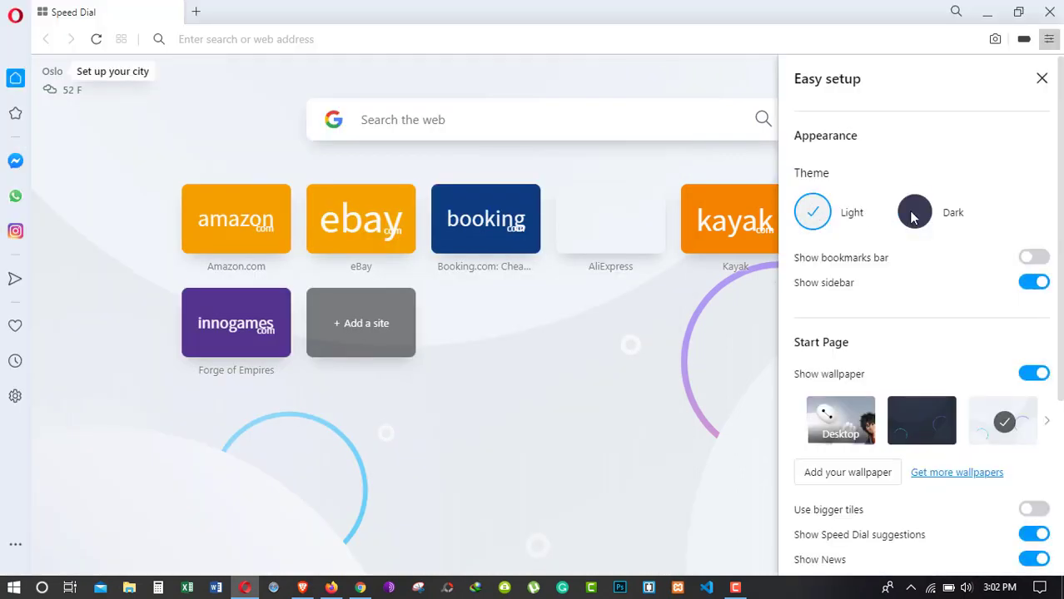
pyautogui.click(914, 212)
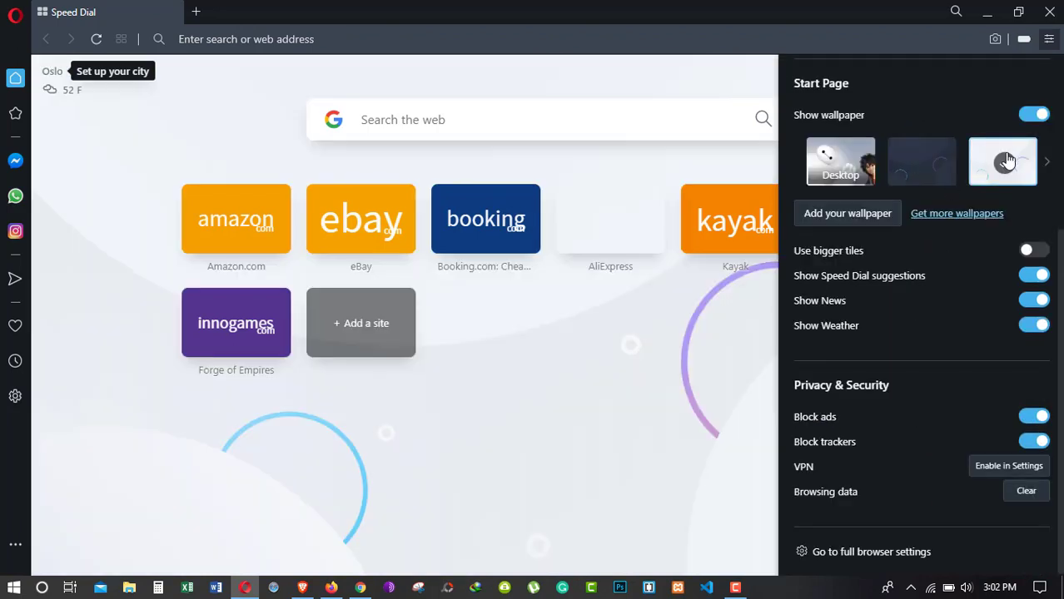
pyautogui.click(1002, 162)
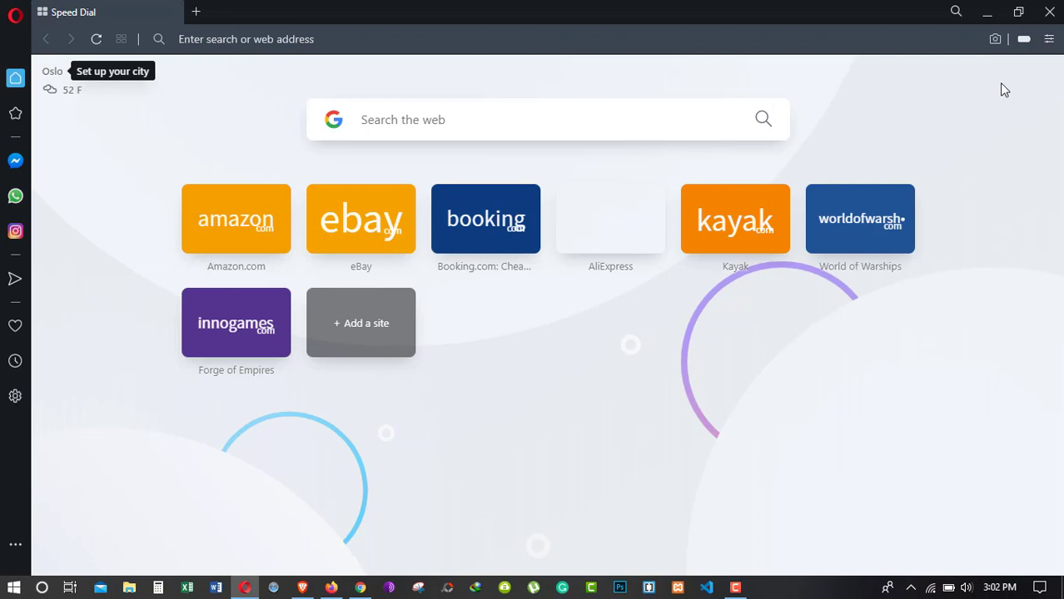
# Start an Opera page snapshot, cancel it, then go to Extensions from the O menu.
pyautogui.click(995, 40)
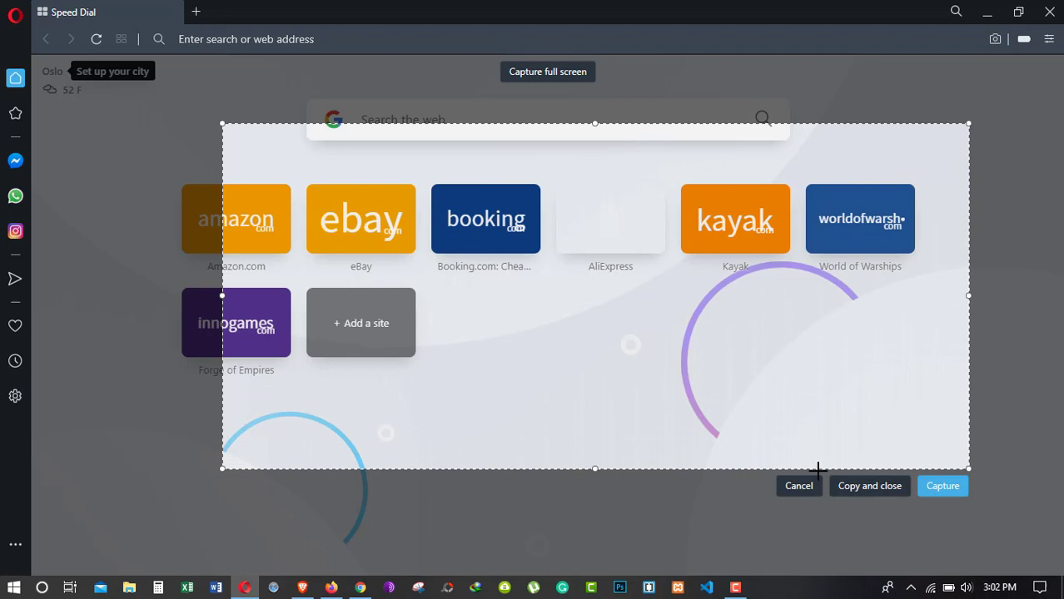
pyautogui.click(798, 486)
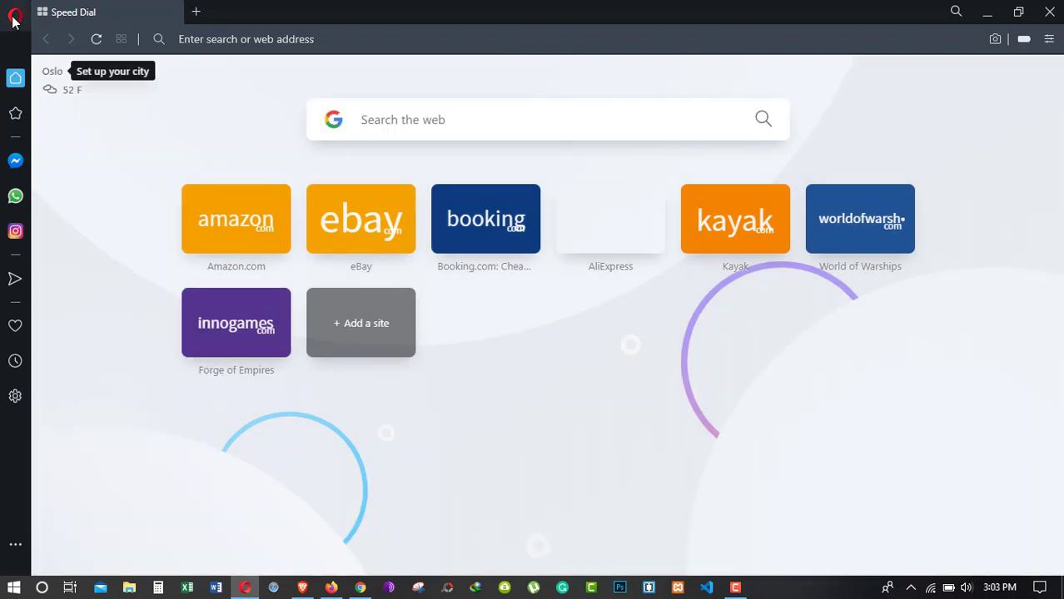
pyautogui.click(13, 15)
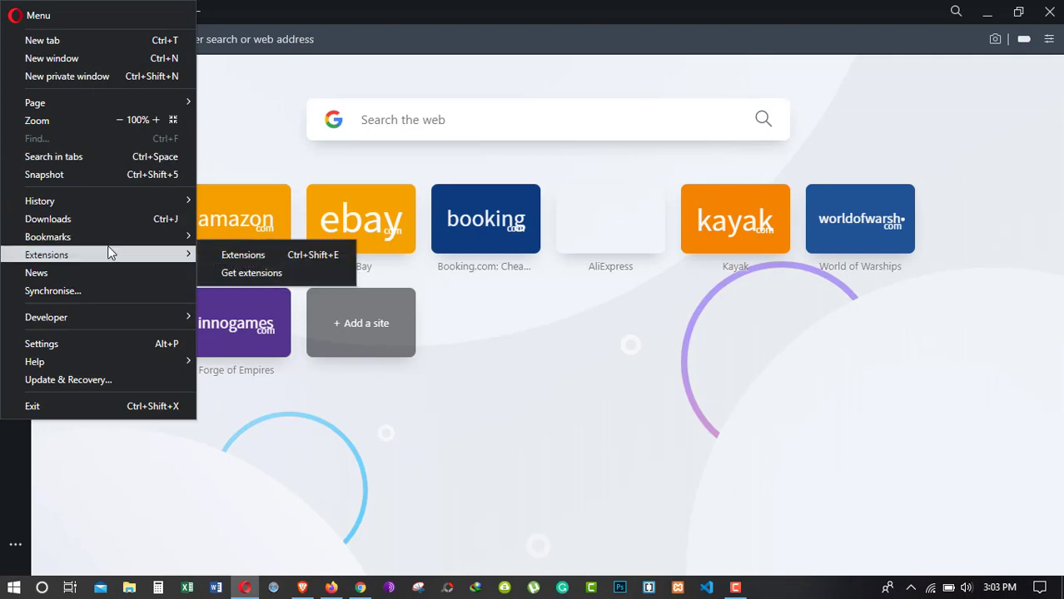
pyautogui.click(251, 273)
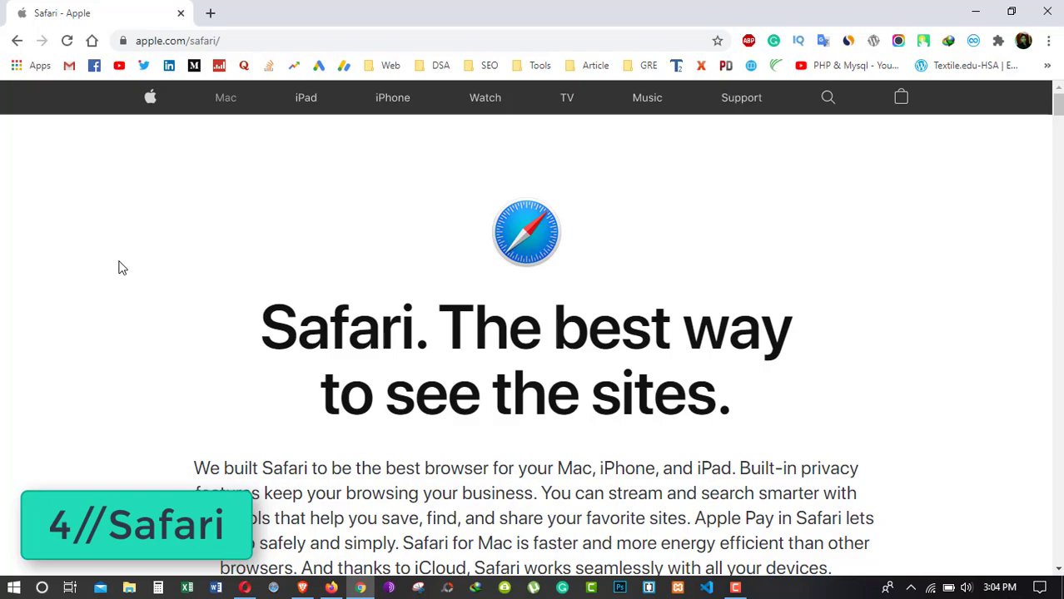
# Read down Apple's Safari page through its privacy, security and syncing sections.
pyautogui.scroll(-3)
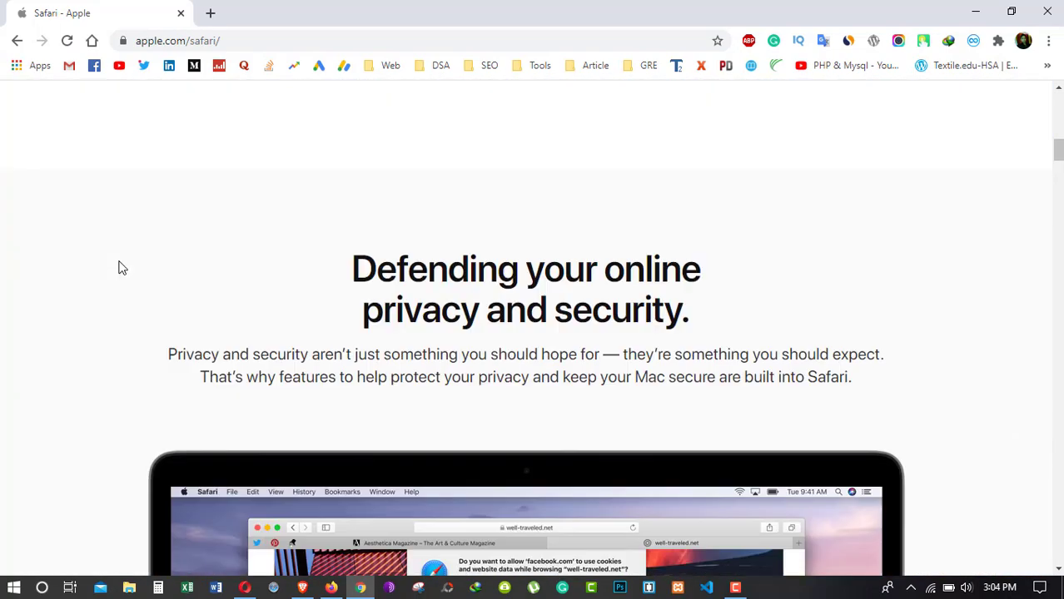
pyautogui.scroll(-3)
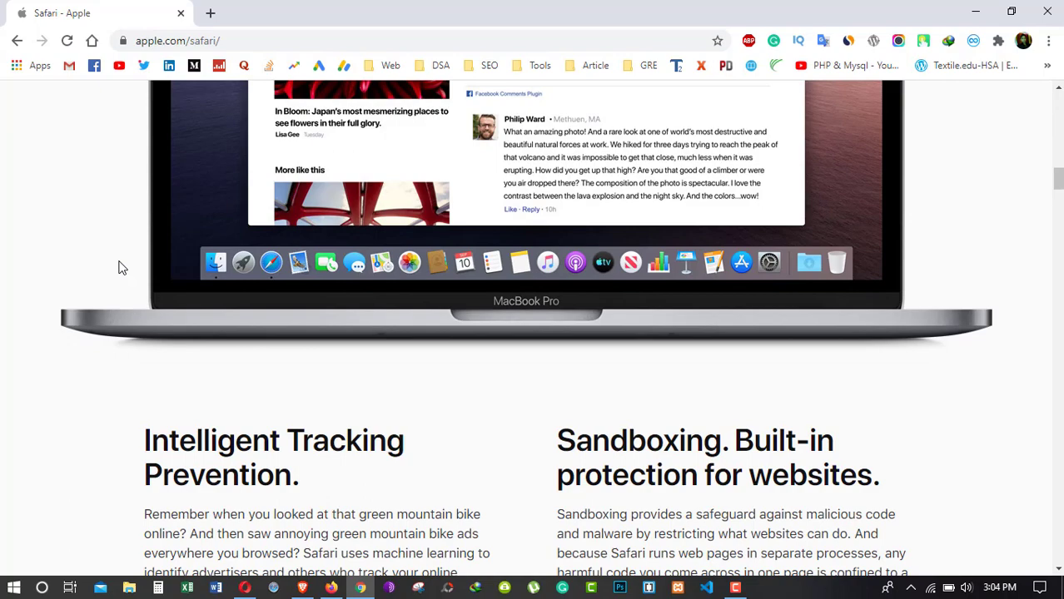
pyautogui.scroll(-3)
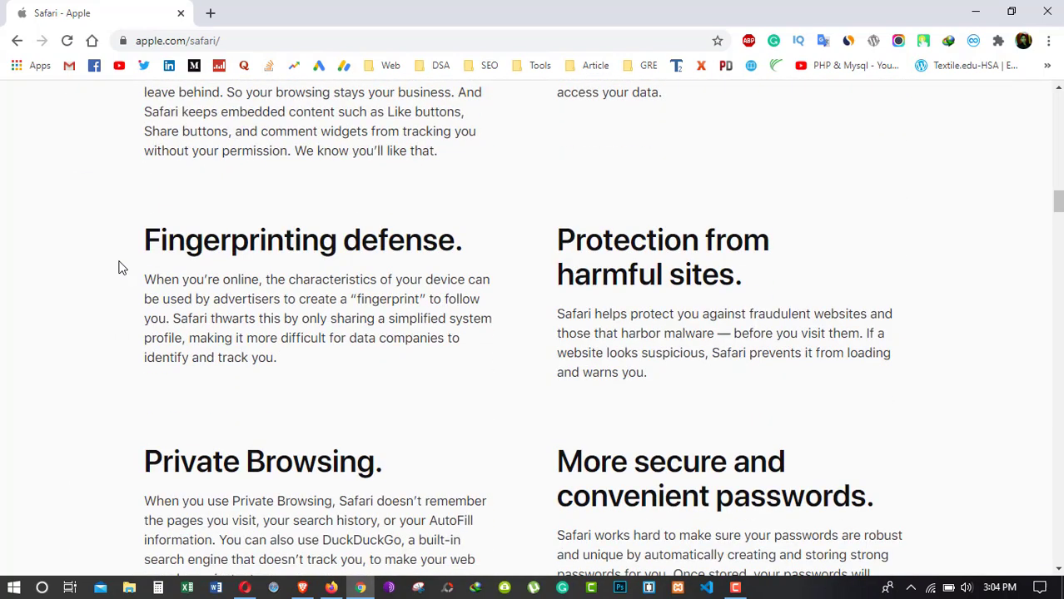
pyautogui.scroll(-3)
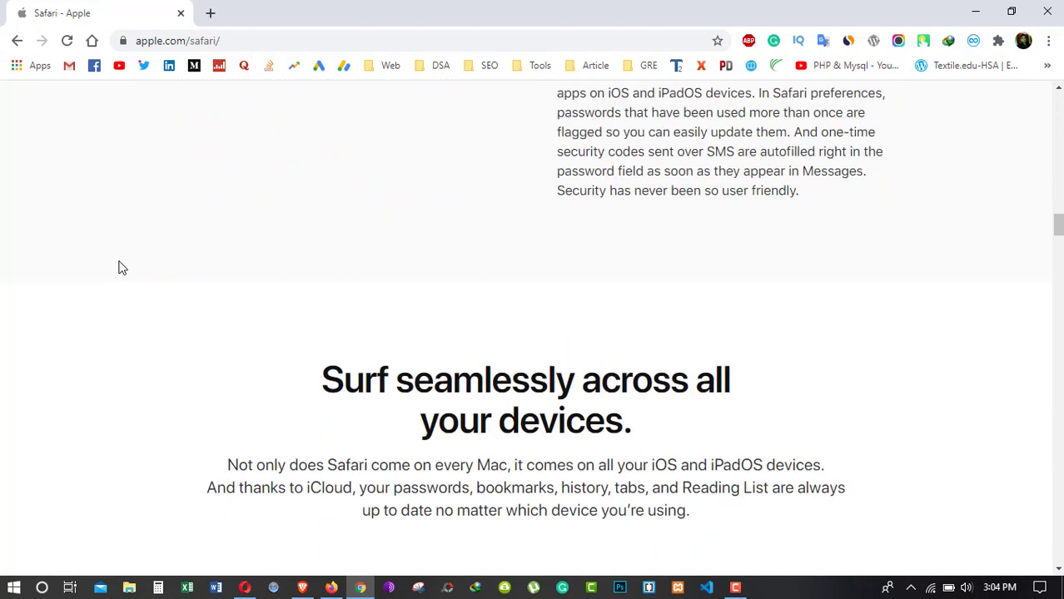
pyautogui.scroll(-3)
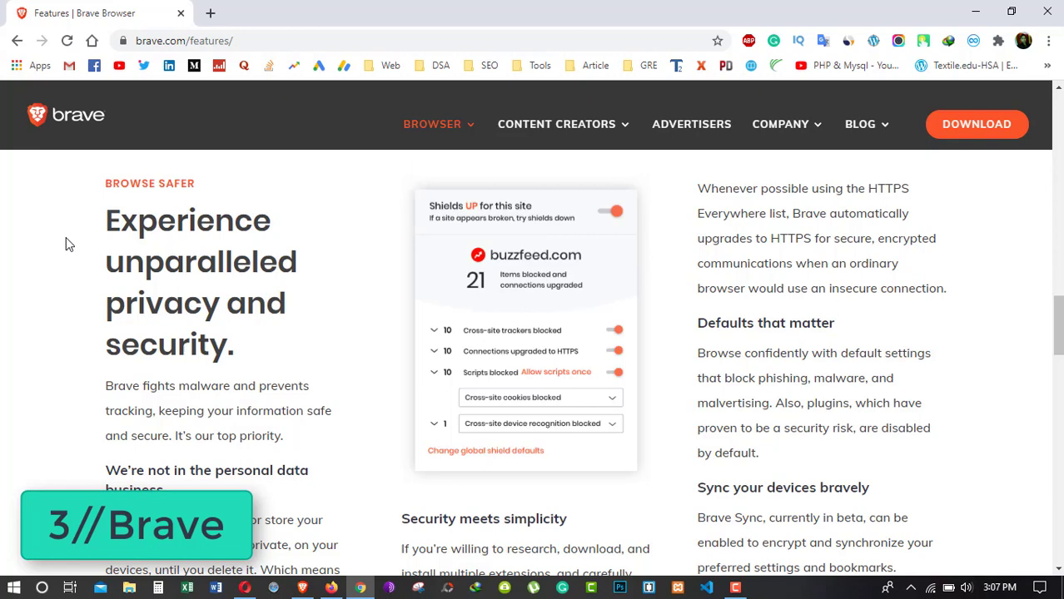
# Scroll Brave's features page down to the Brave Browser Feature List.
pyautogui.scroll(-3)
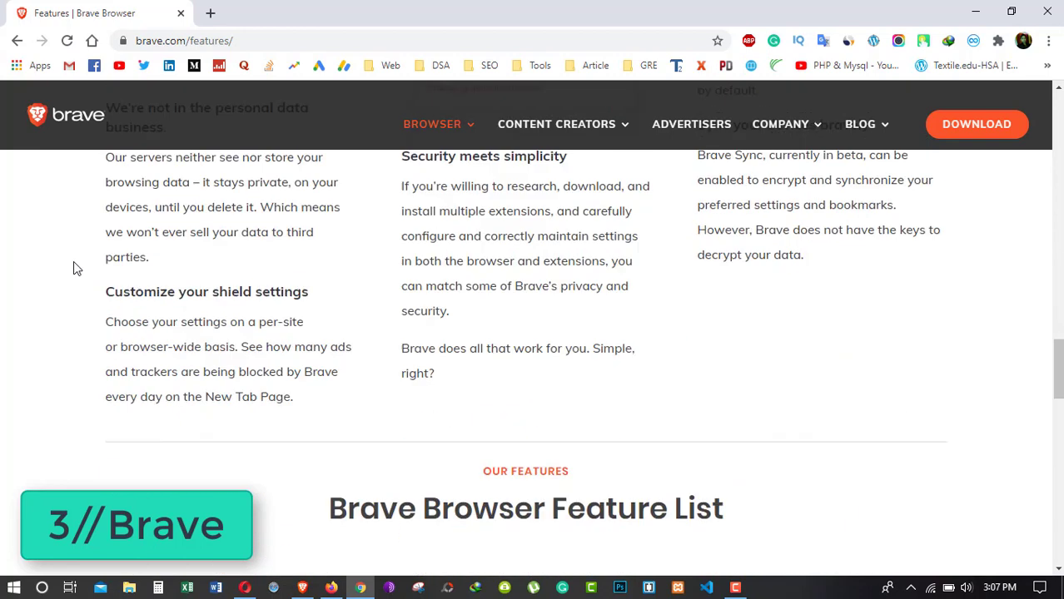
pyautogui.scroll(-3)
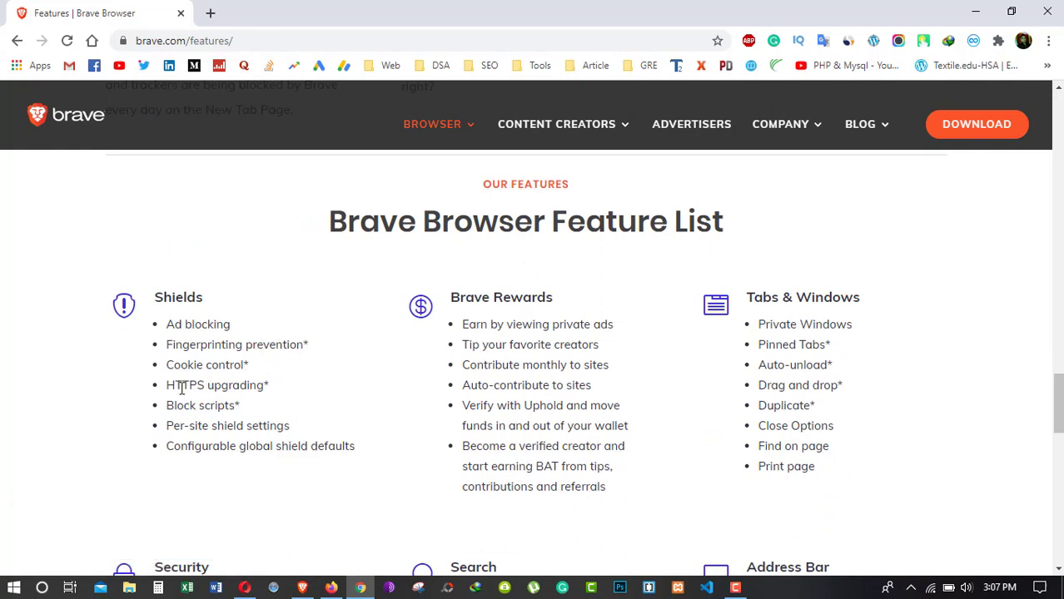
pyautogui.moveTo(482, 303)
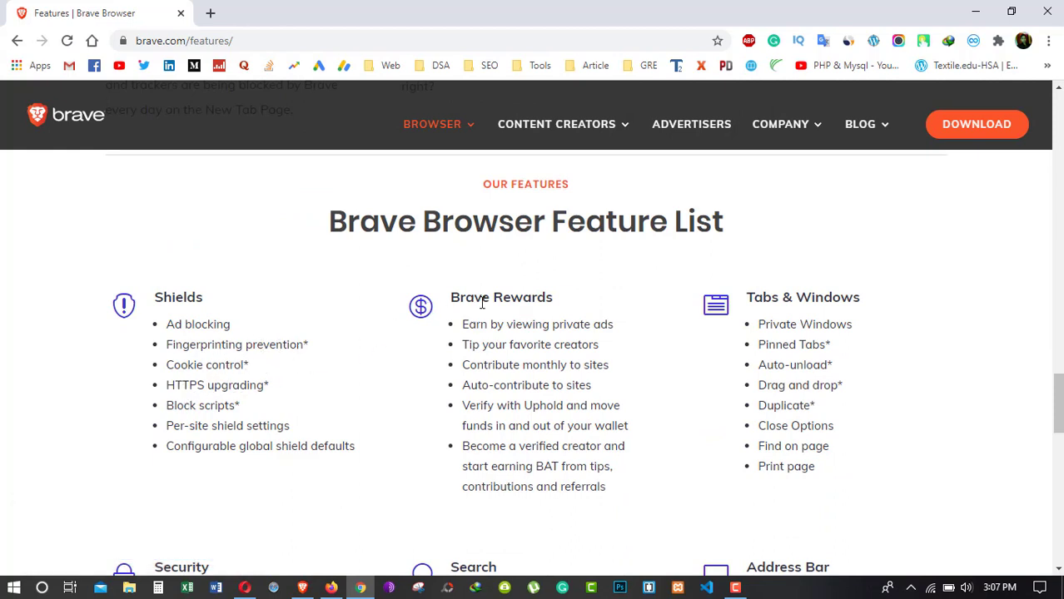
pyautogui.scroll(-3)
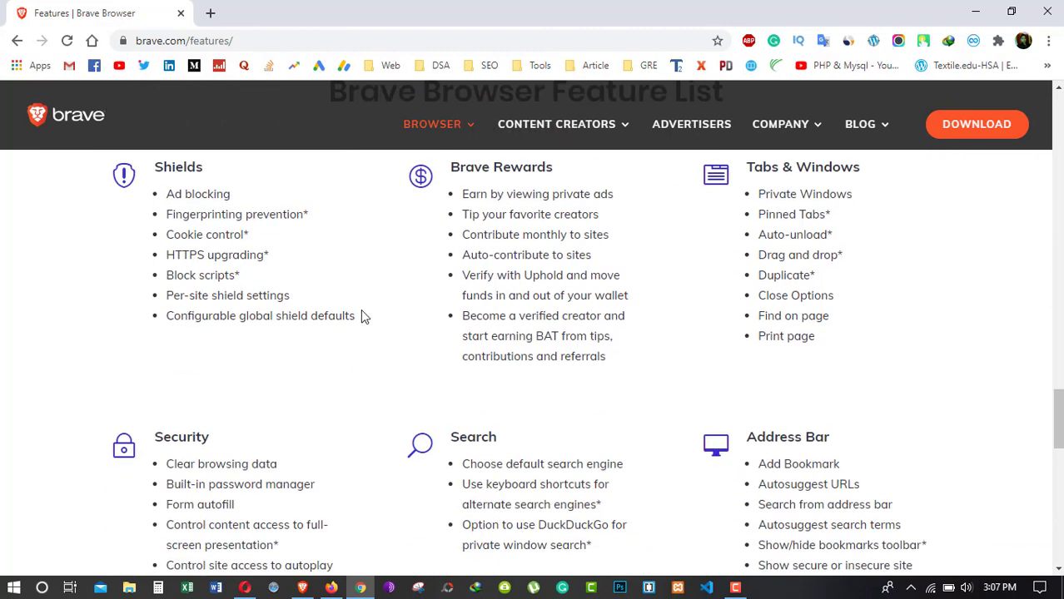
pyautogui.scroll(-3)
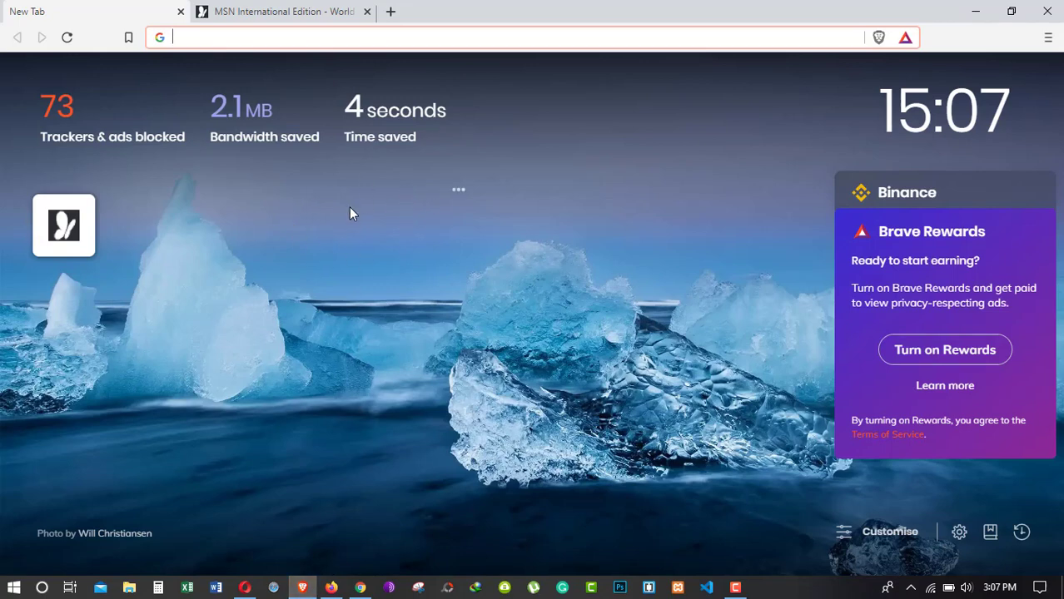
# From Brave's menu, launch a New Private Window showing its privacy explanation.
pyautogui.click(284, 10)
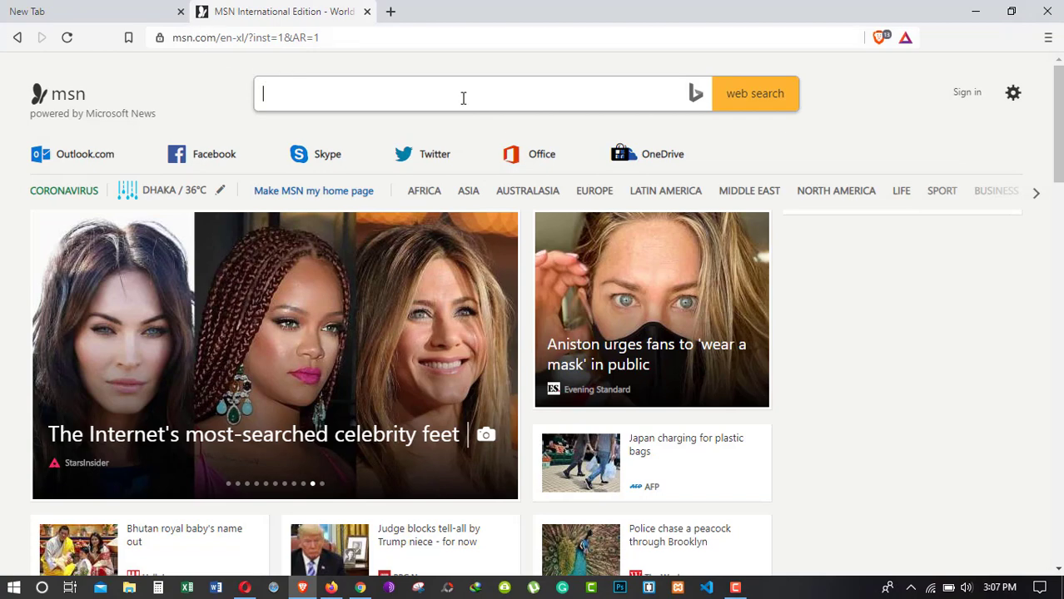
pyautogui.click(879, 37)
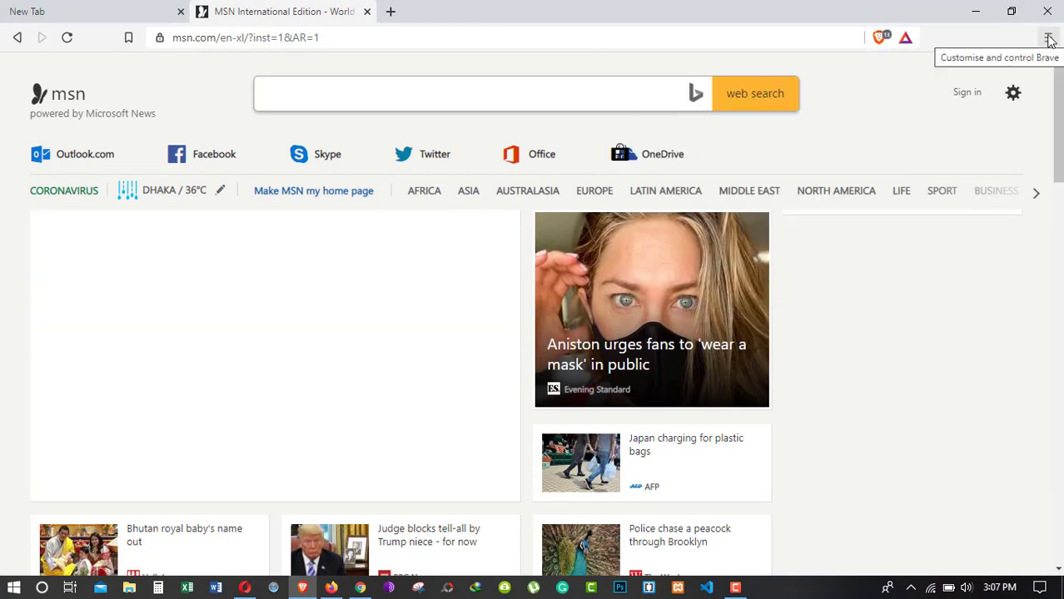
pyautogui.click(1050, 37)
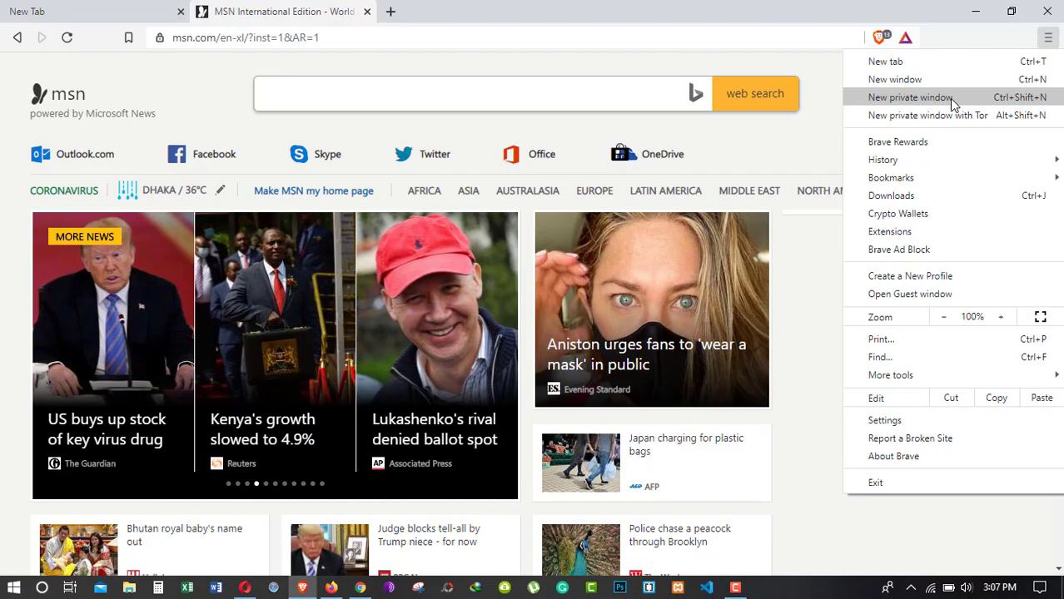
pyautogui.click(909, 96)
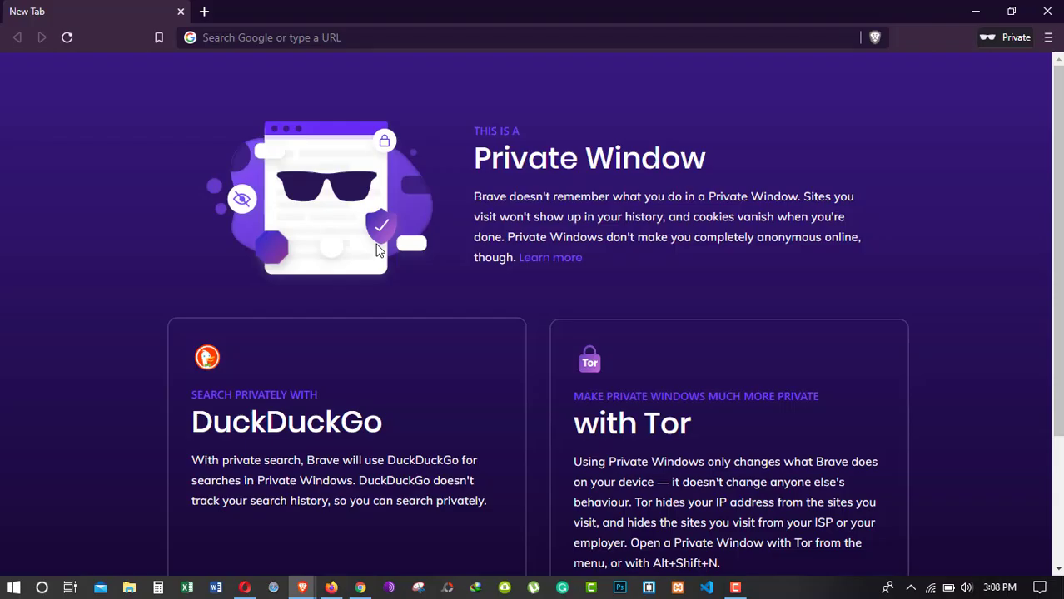
pyautogui.moveTo(423, 260)
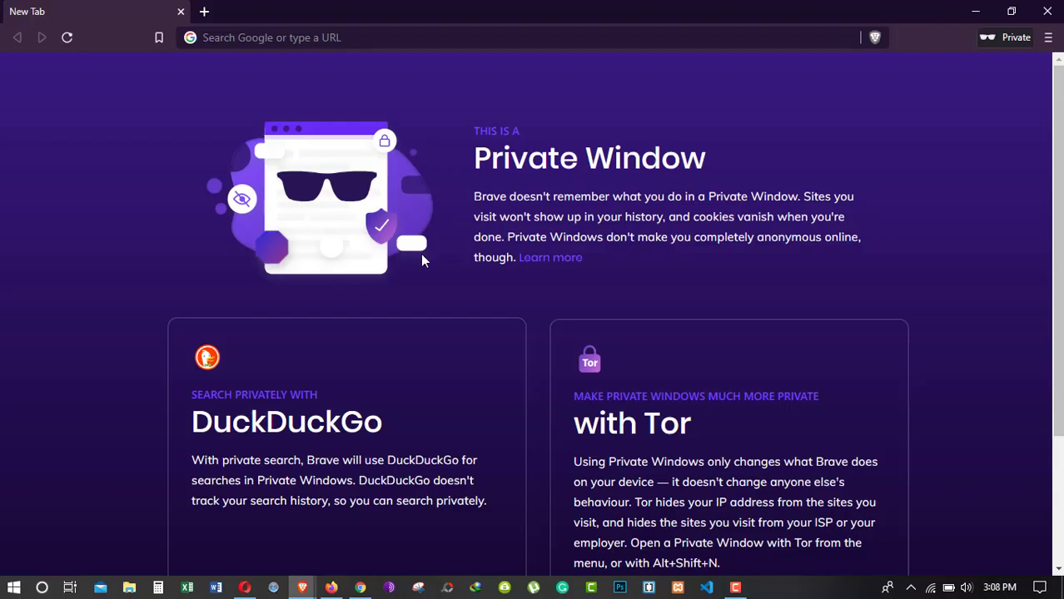
pyautogui.moveTo(423, 249)
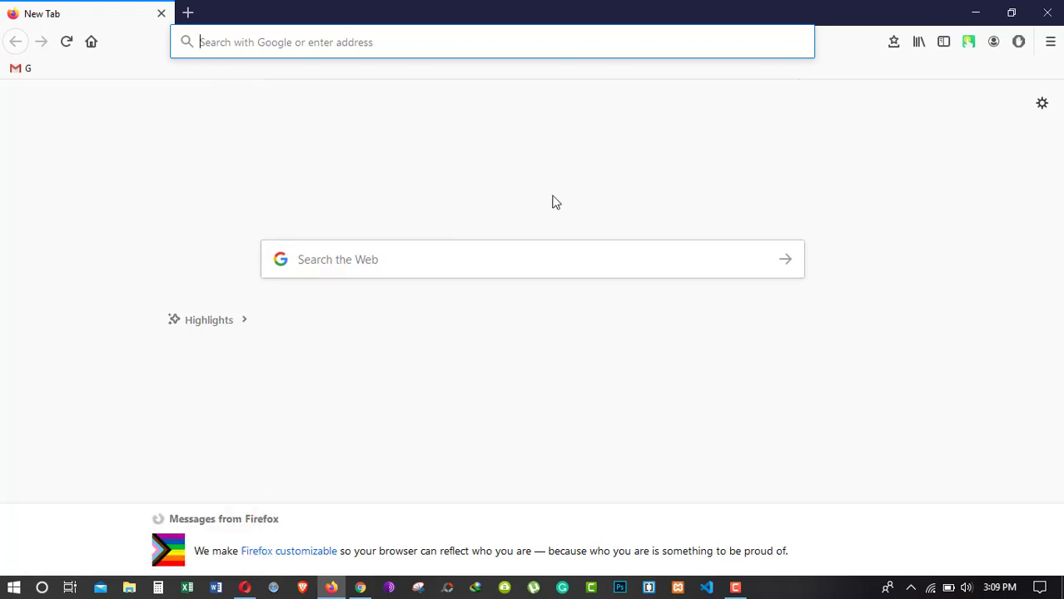
# In Firefox's menu, zoom to 80% and back to 100%, then go to Add-ons.
pyautogui.click(1049, 42)
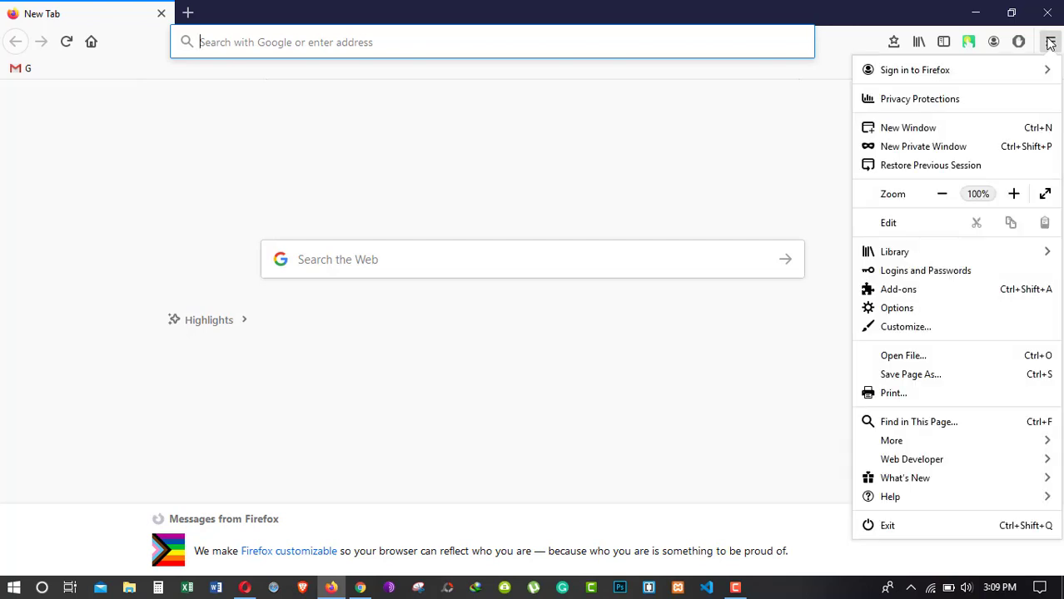
pyautogui.click(942, 193)
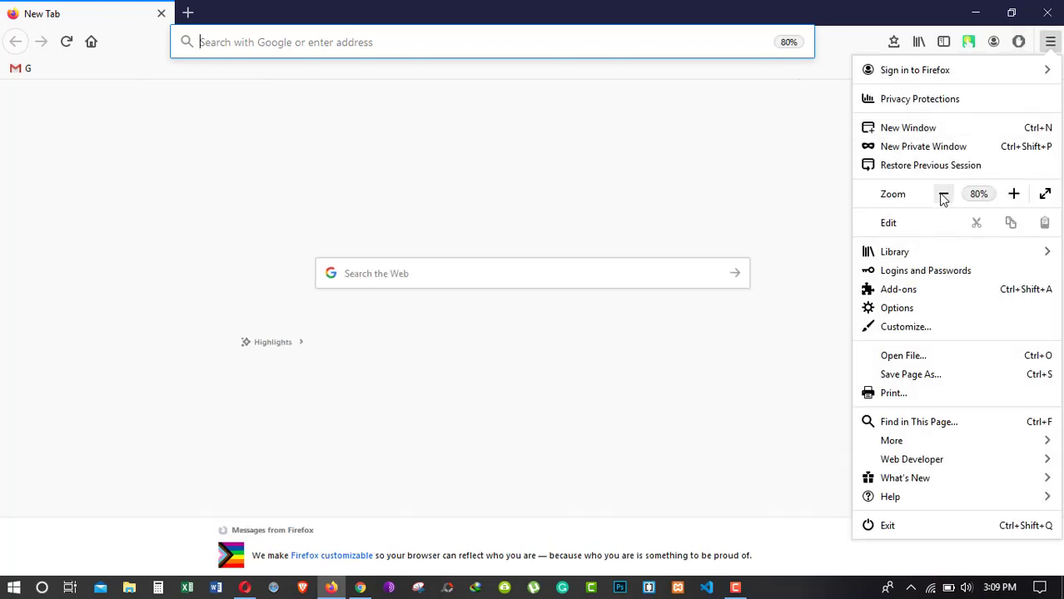
pyautogui.click(1012, 194)
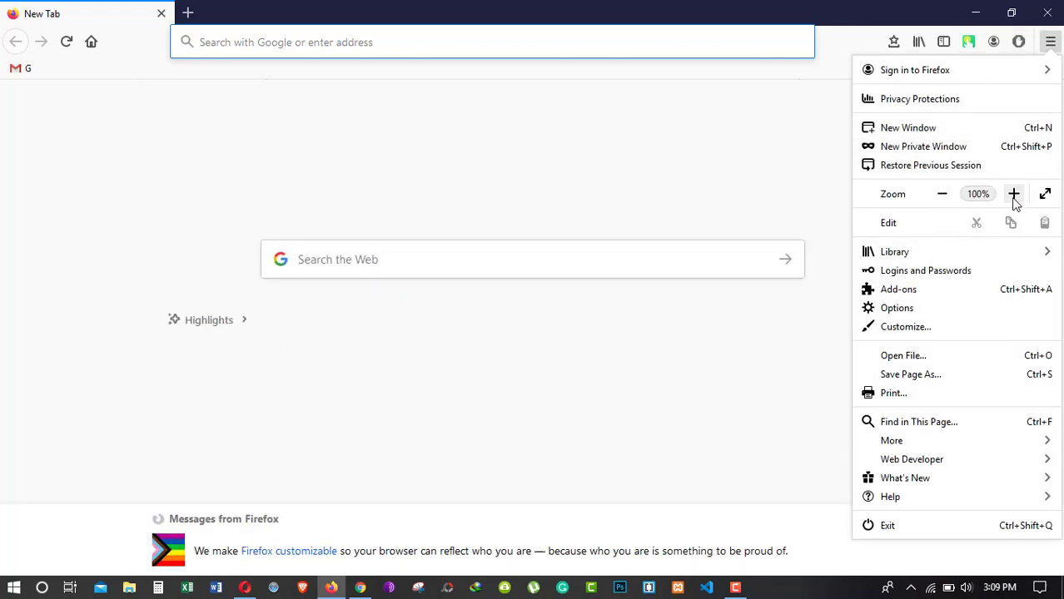
pyautogui.moveTo(899, 290)
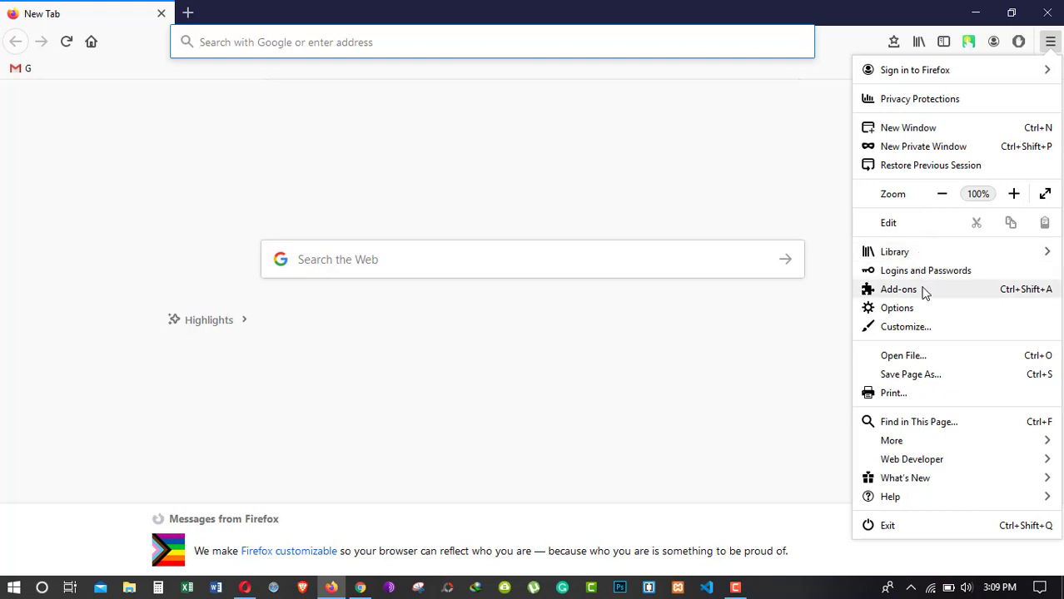
pyautogui.click(900, 290)
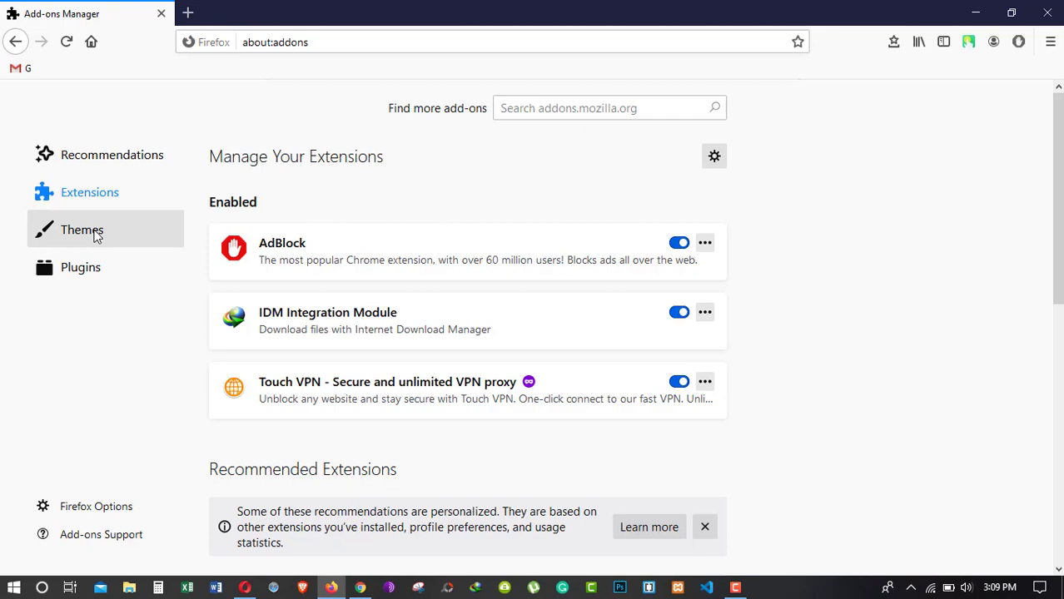
# View installed plugins, then search the add-ons site for 'vpn'.
pyautogui.click(79, 266)
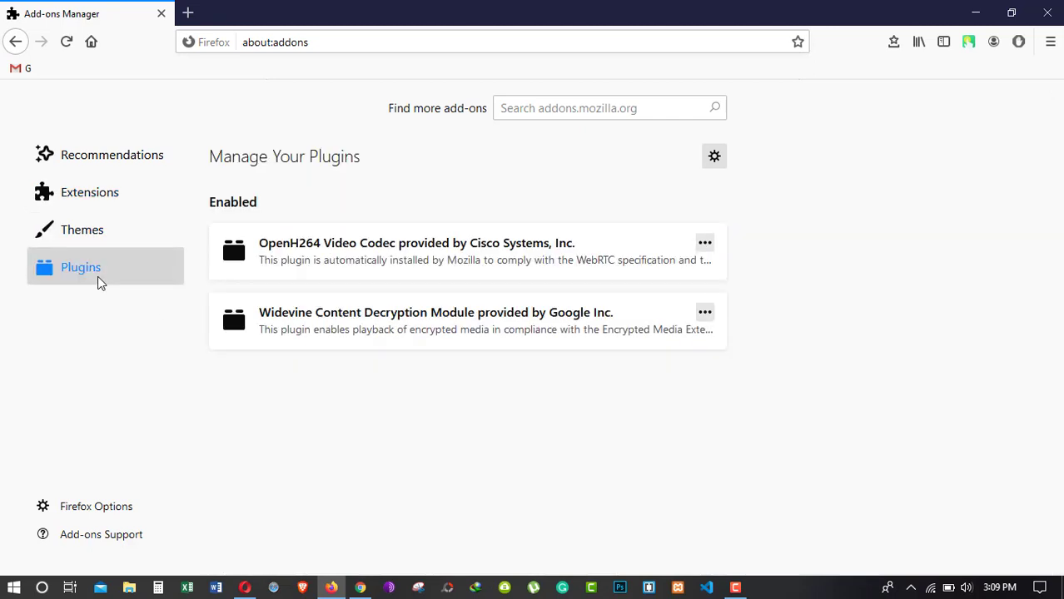
pyautogui.click(90, 193)
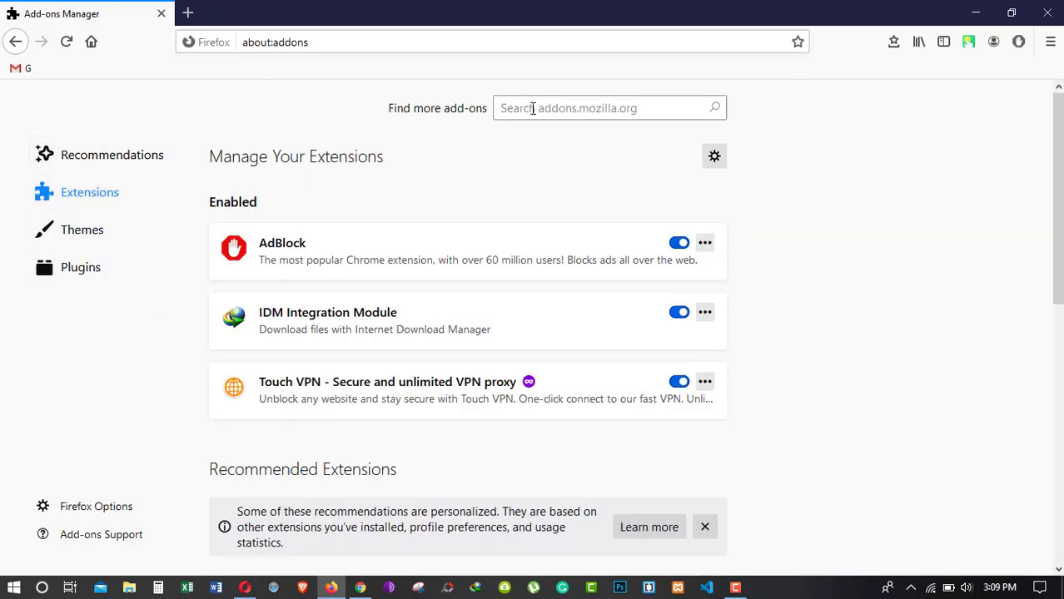
pyautogui.write('v')
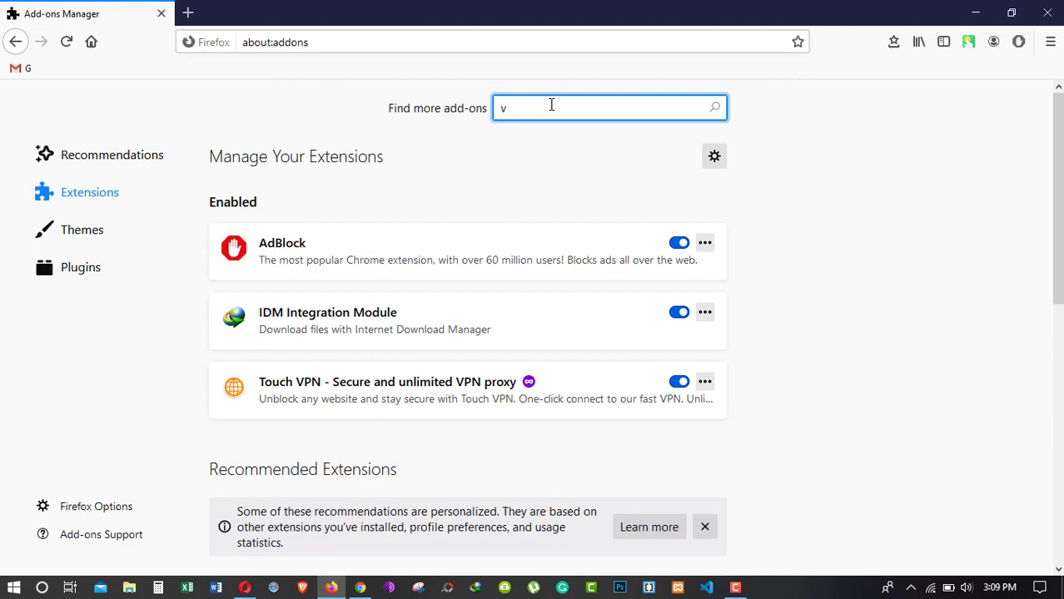
pyautogui.write('pn')
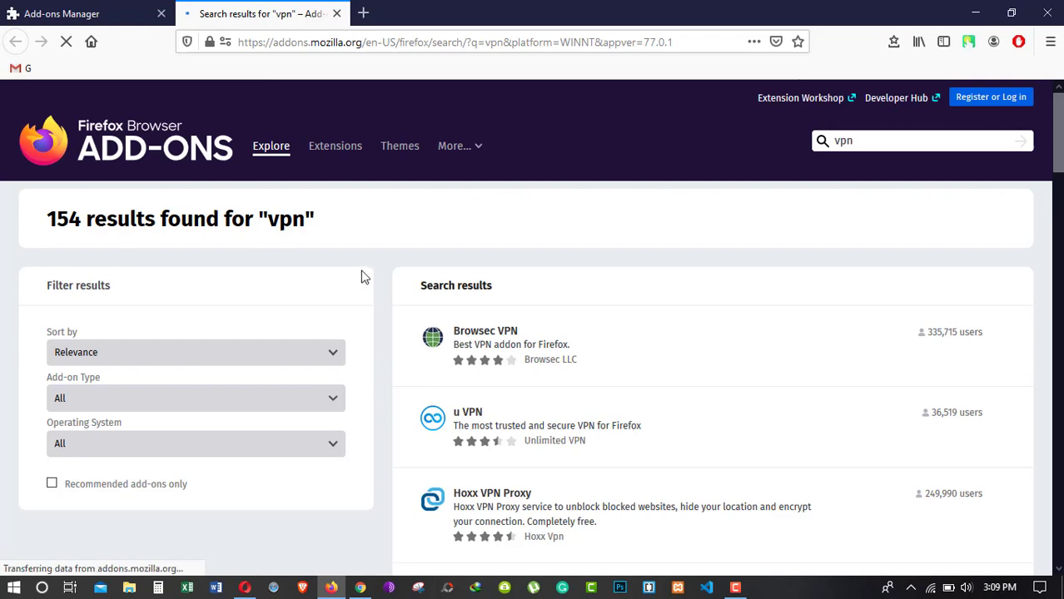
pyautogui.scroll(-3)
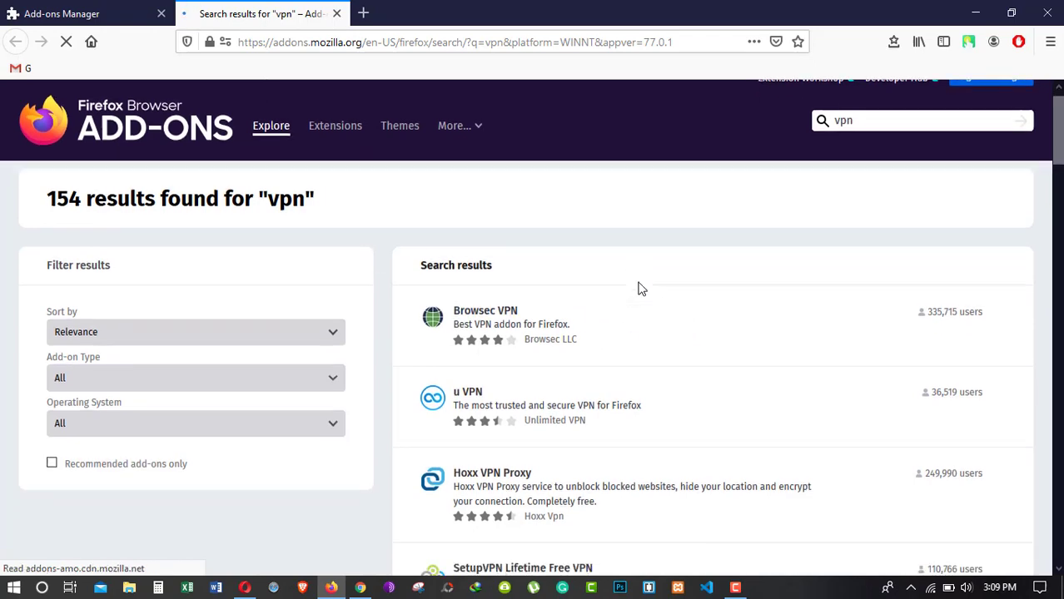
pyautogui.scroll(-3)
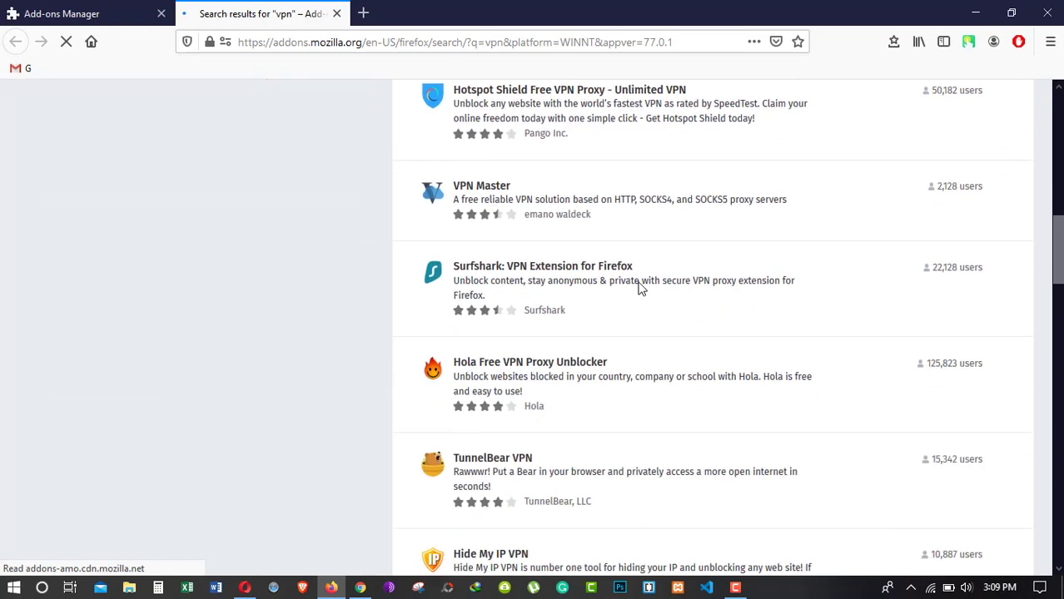
pyautogui.scroll(-3)
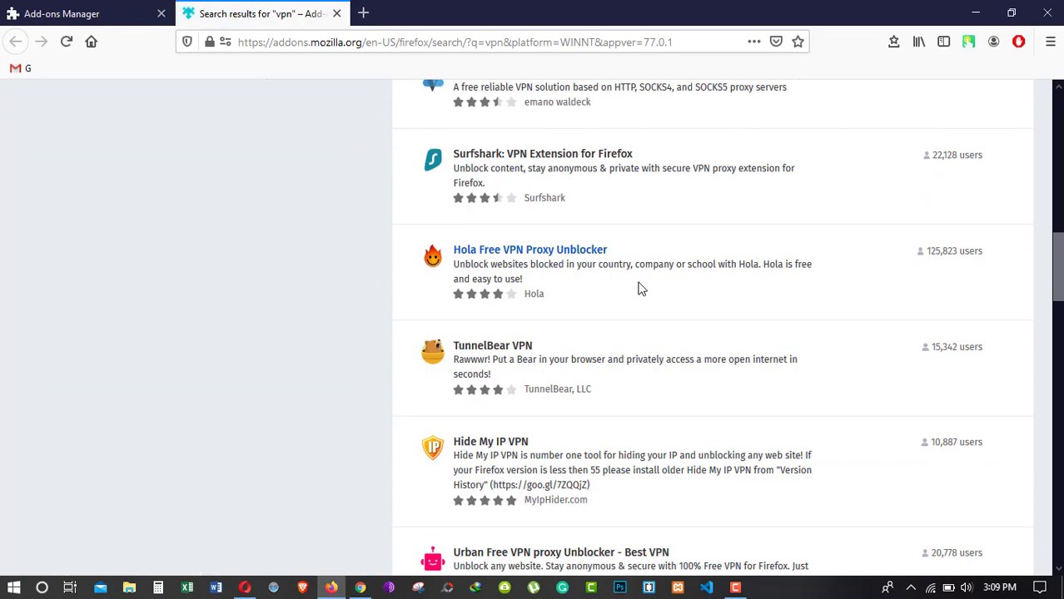
pyautogui.scroll(-3)
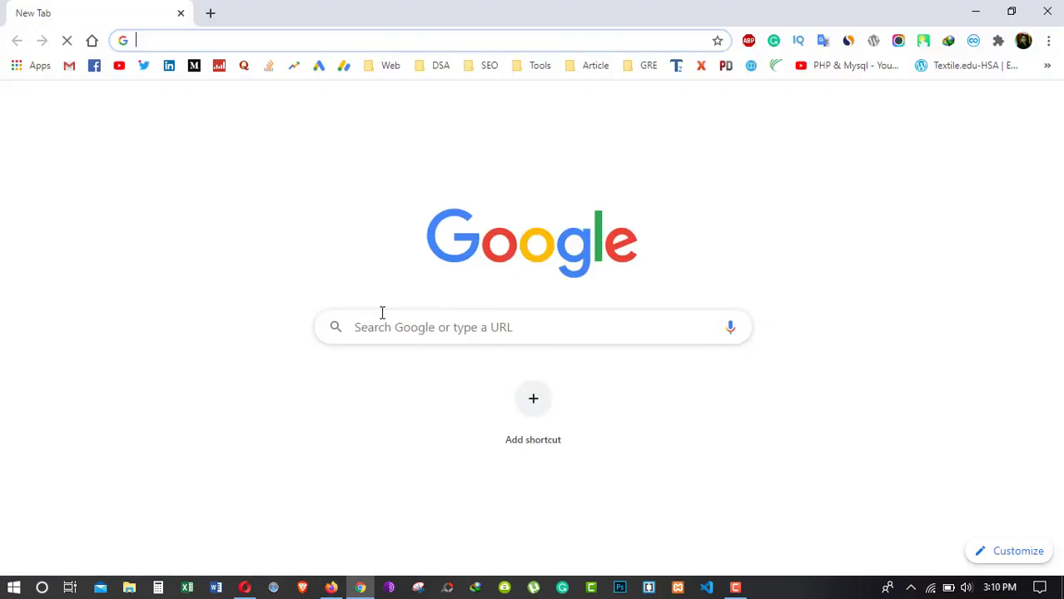
# Go to google.com/chrome/, test zoom at 90% and restore 100% from the menu.
pyautogui.write('google.com/chrome/')
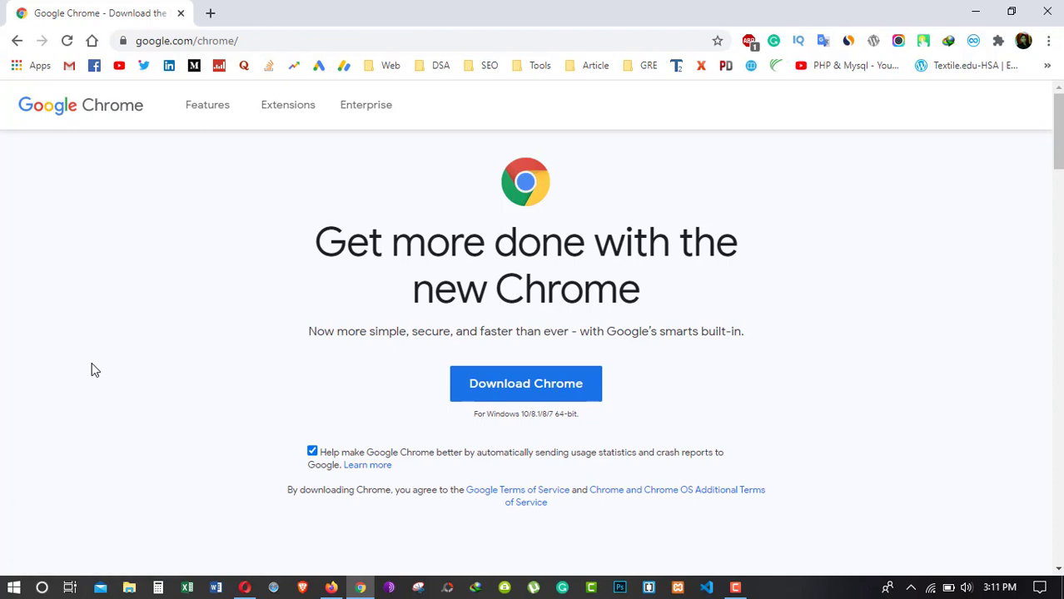
pyautogui.moveTo(249, 151)
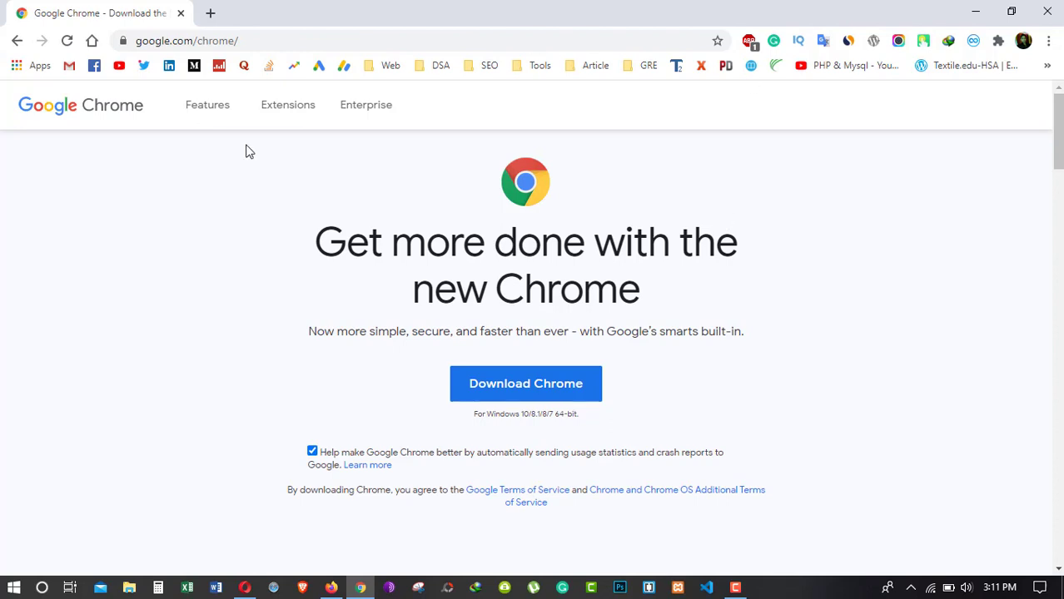
pyautogui.click(1049, 40)
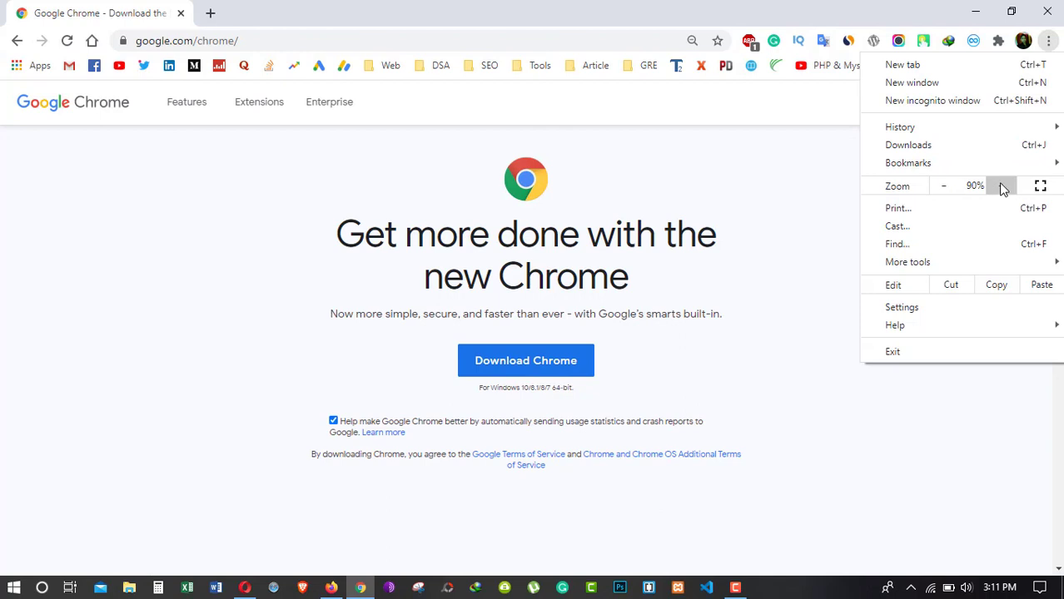
pyautogui.click(999, 186)
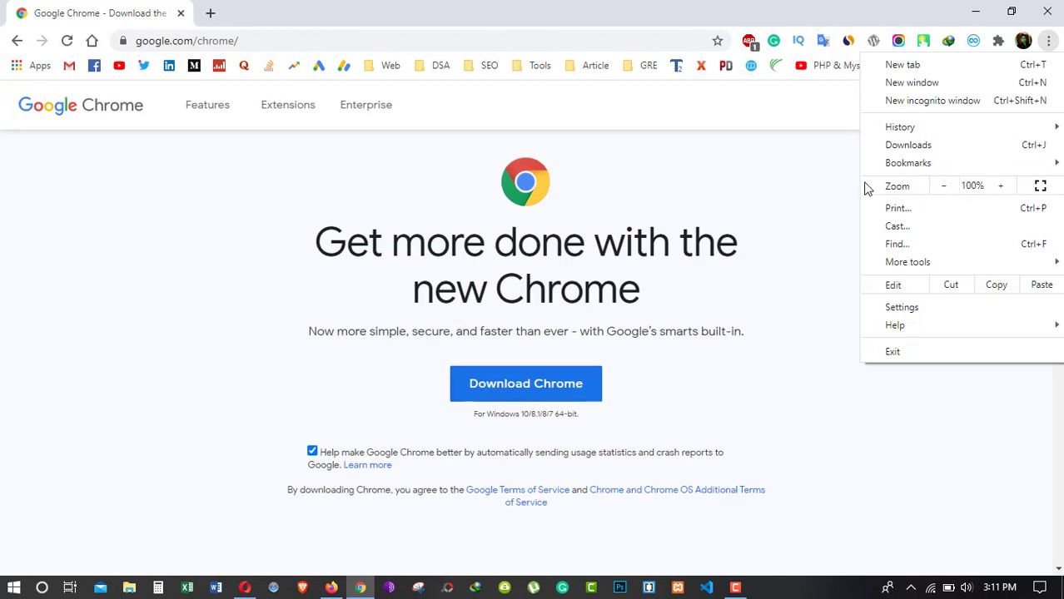
pyautogui.moveTo(65, 103)
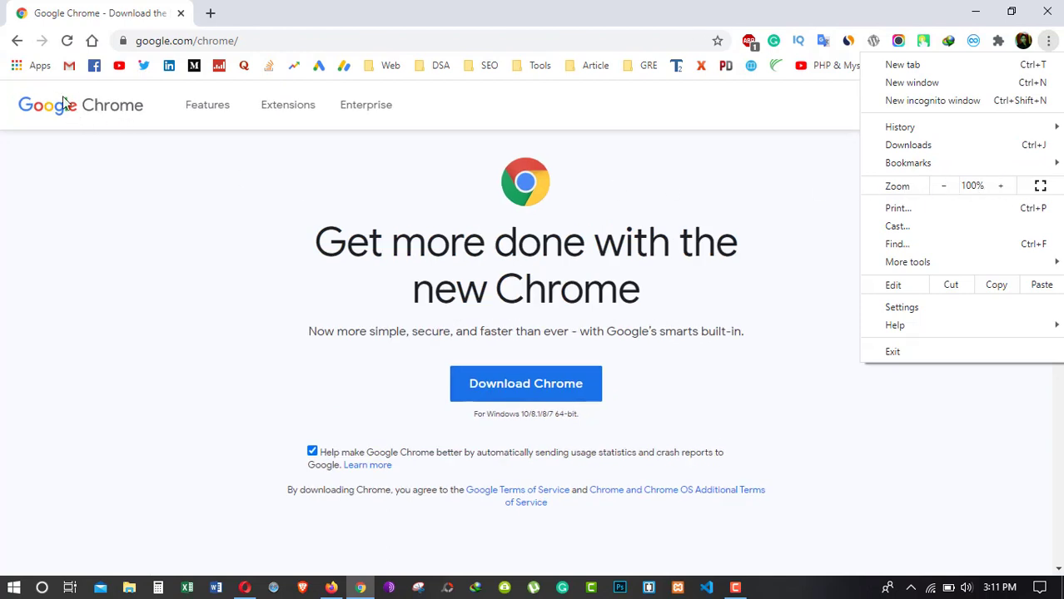
pyautogui.rightClick(181, 202)
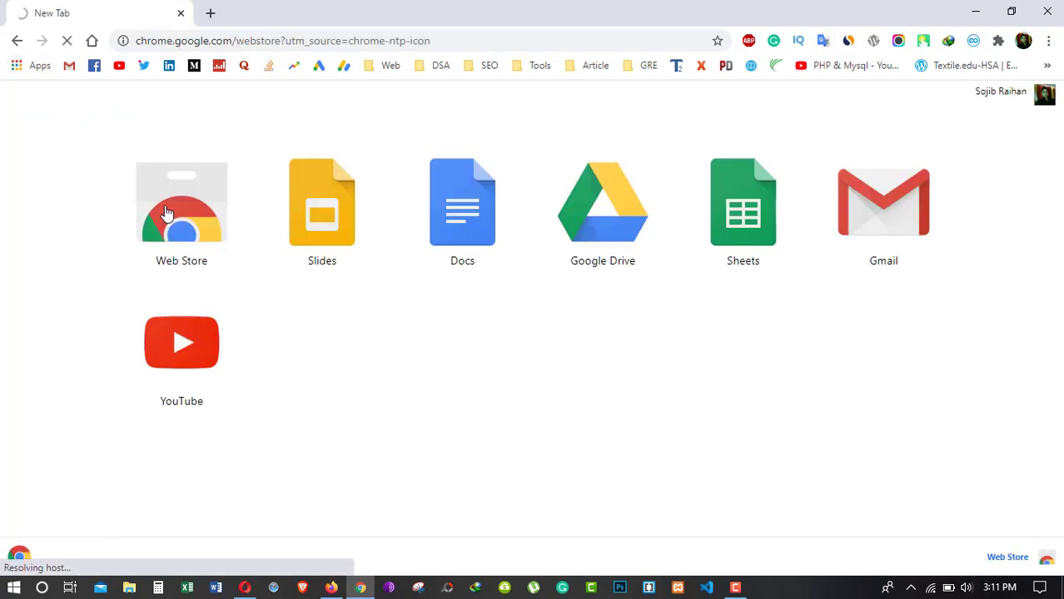
# Browse the Chrome Web Store's featured extensions such as Zoom Scheduler and Bitmoji.
pyautogui.click(182, 203)
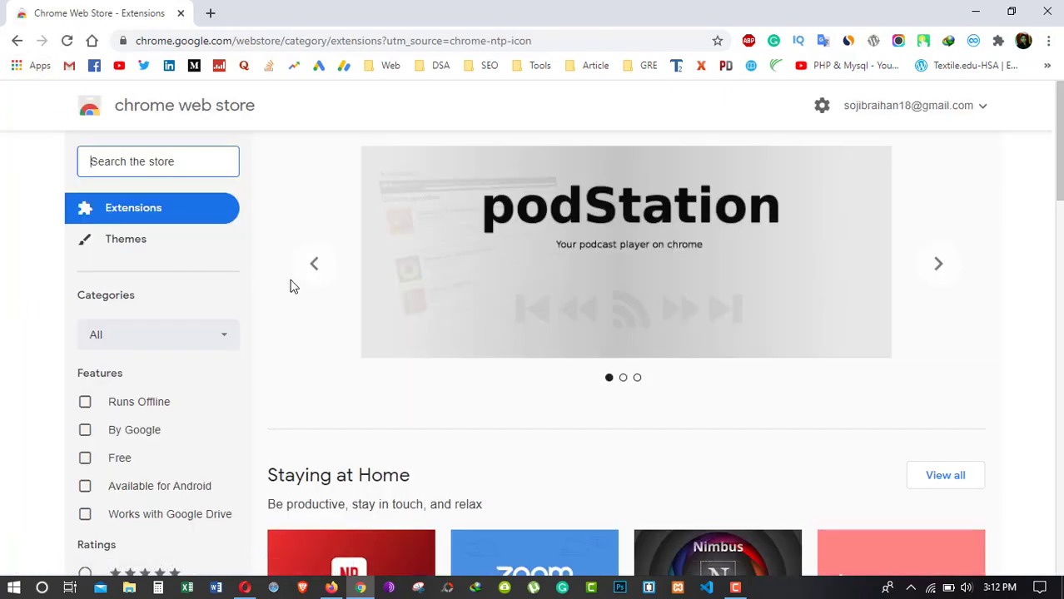
pyautogui.scroll(-3)
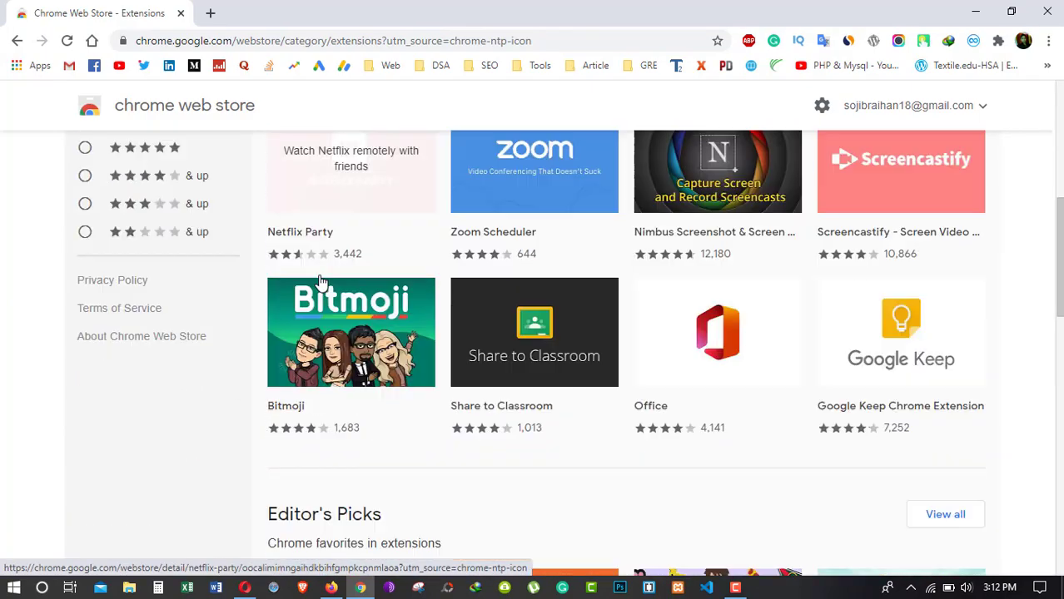
pyautogui.scroll(3)
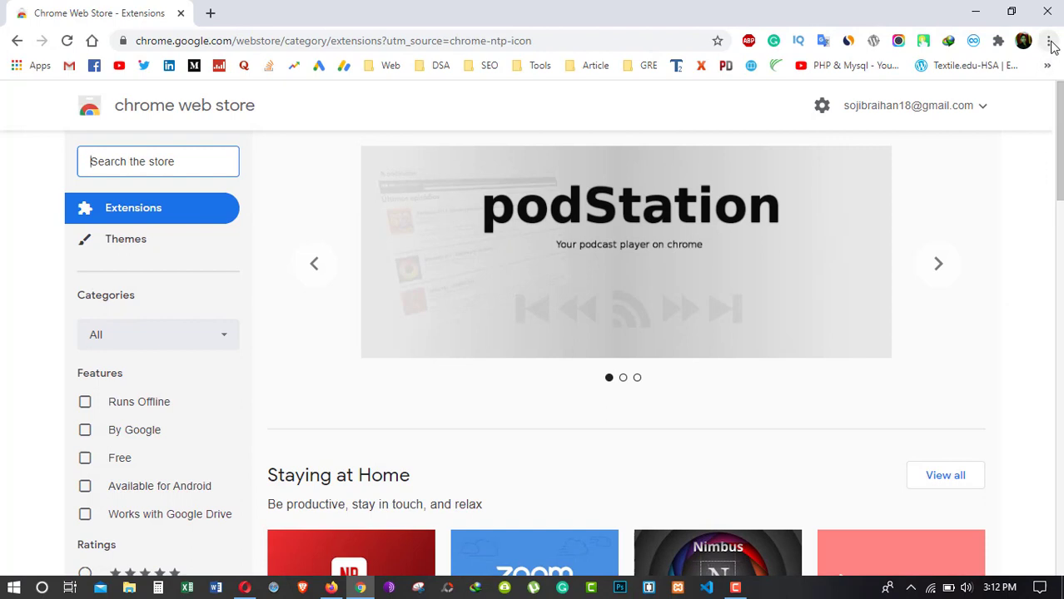
pyautogui.click(1049, 40)
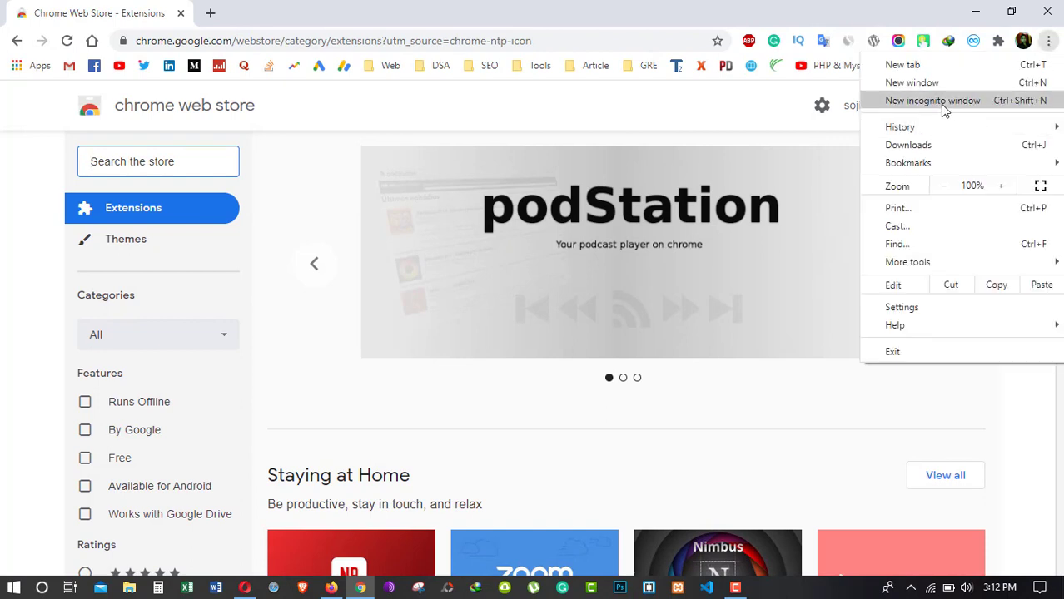
# Launch a new Chrome incognito window.
pyautogui.click(932, 100)
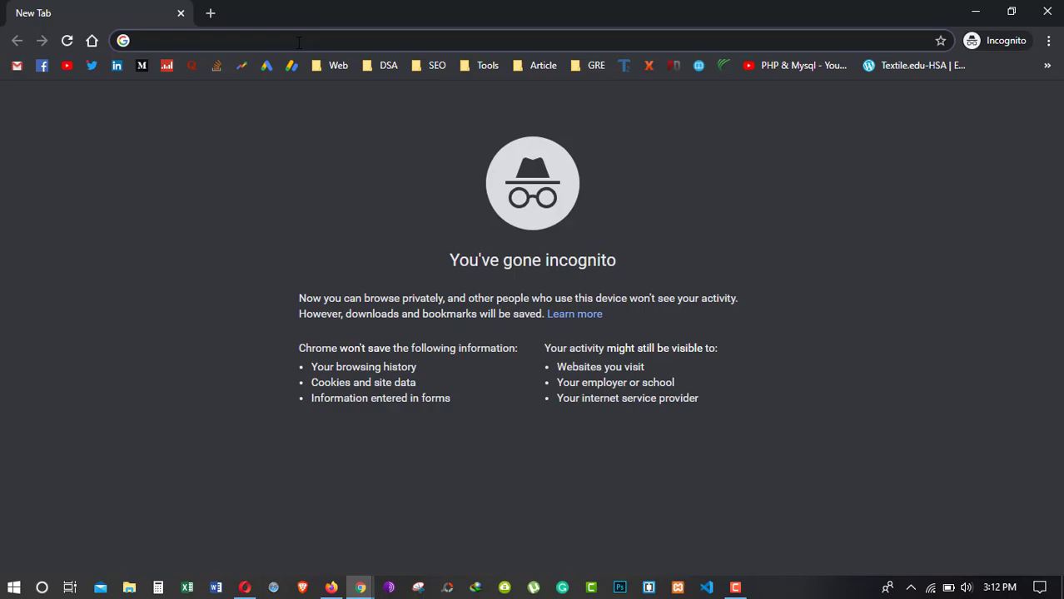